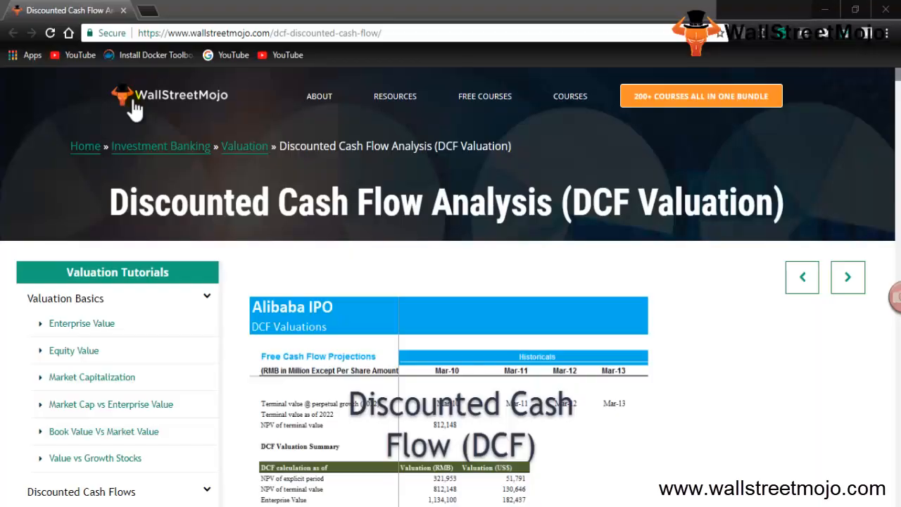
{"action": "mouse_move", "coordinate": [215, 99]}
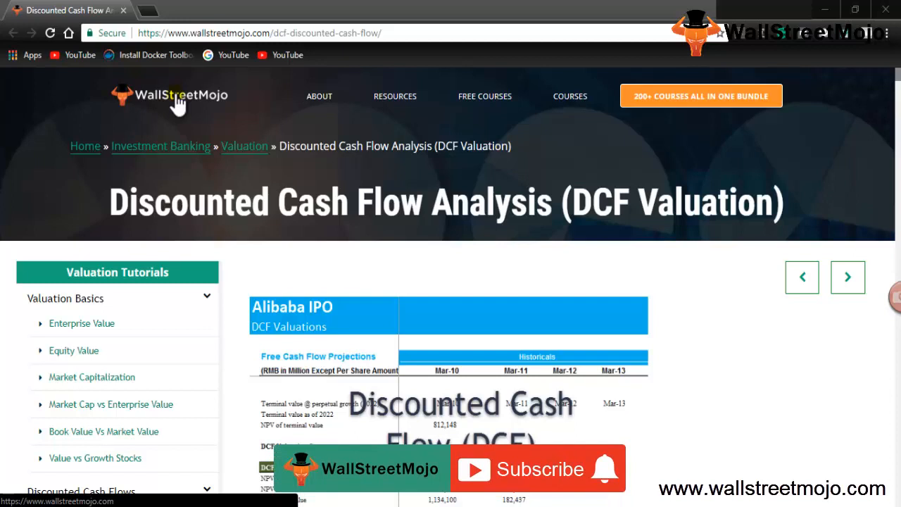
Select 'Discounted Cash Flow Analysis' in the WallStreetMojo article heading.
{"action": "left_click", "coordinate": [538, 468]}
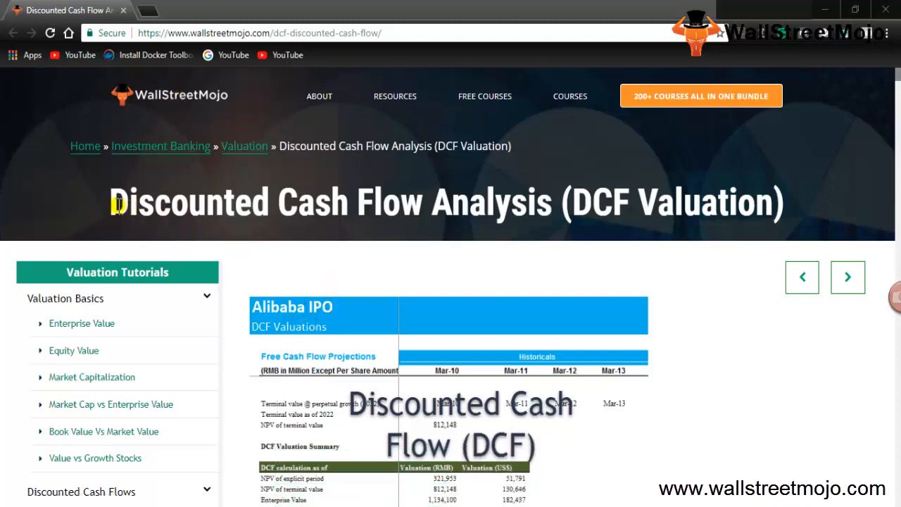
{"action": "left_click_drag", "start_coordinate": [112, 203], "coordinate": [545, 208]}
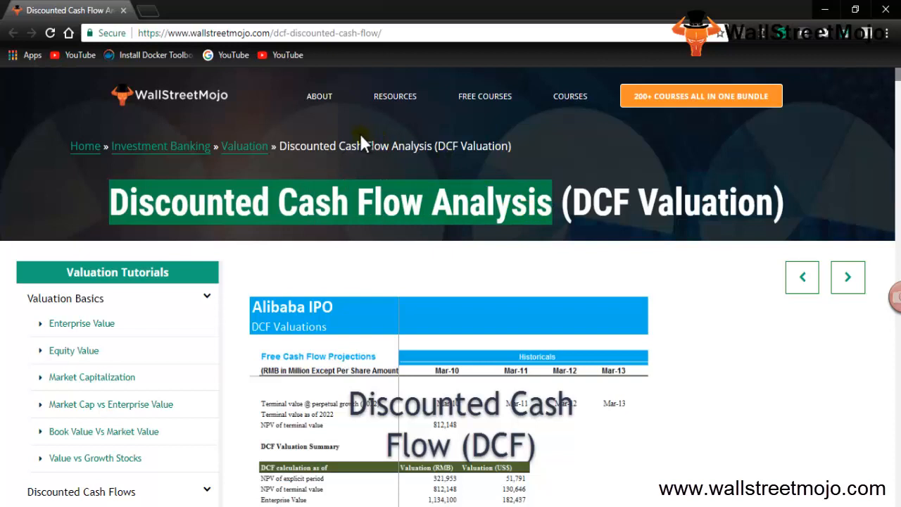
{"action": "mouse_move", "coordinate": [355, 139]}
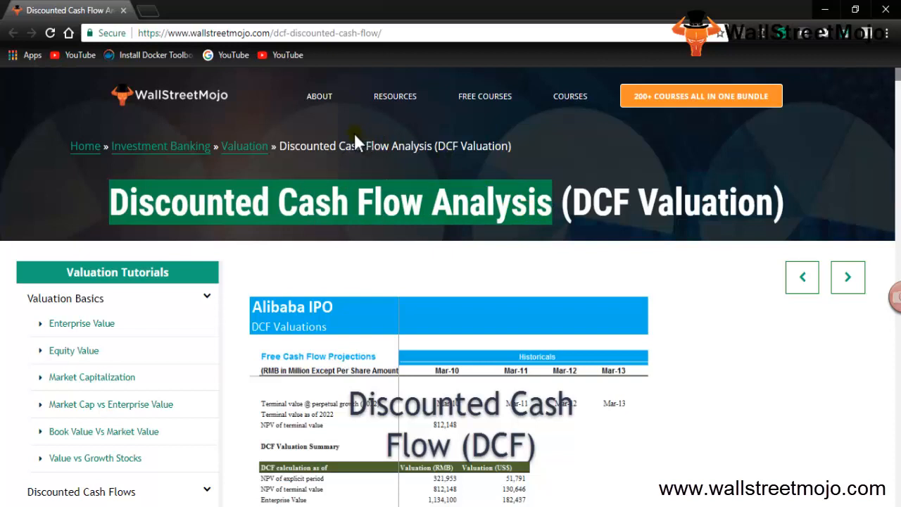
{"action": "mouse_move", "coordinate": [352, 141]}
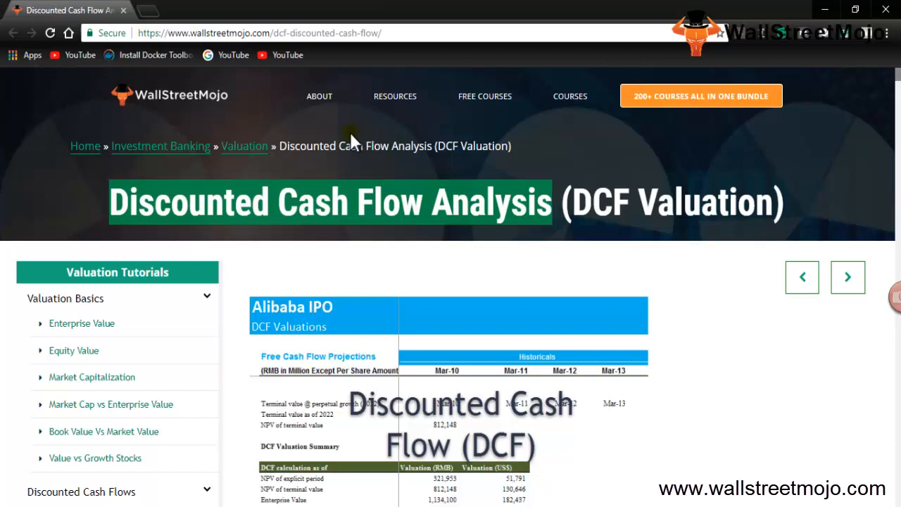
{"action": "mouse_move", "coordinate": [461, 233]}
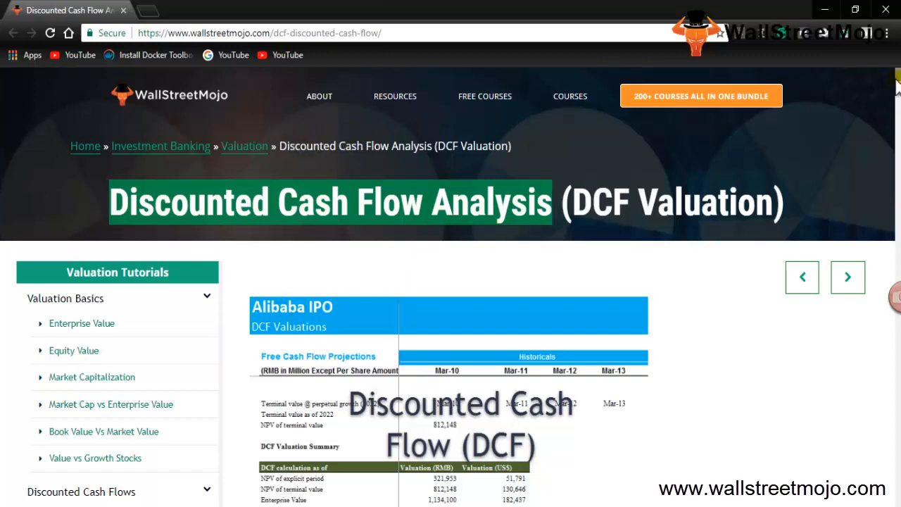
Scroll the DCF article down past the Alibaba IPO DCF valuations table.
{"action": "scroll", "scroll_direction": "down", "scroll_amount": 3}
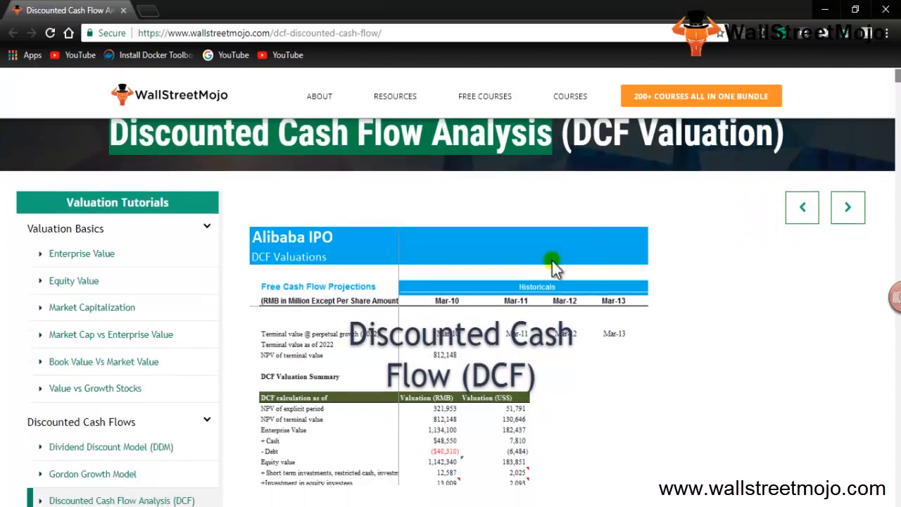
{"action": "scroll", "scroll_direction": "down", "scroll_amount": 3}
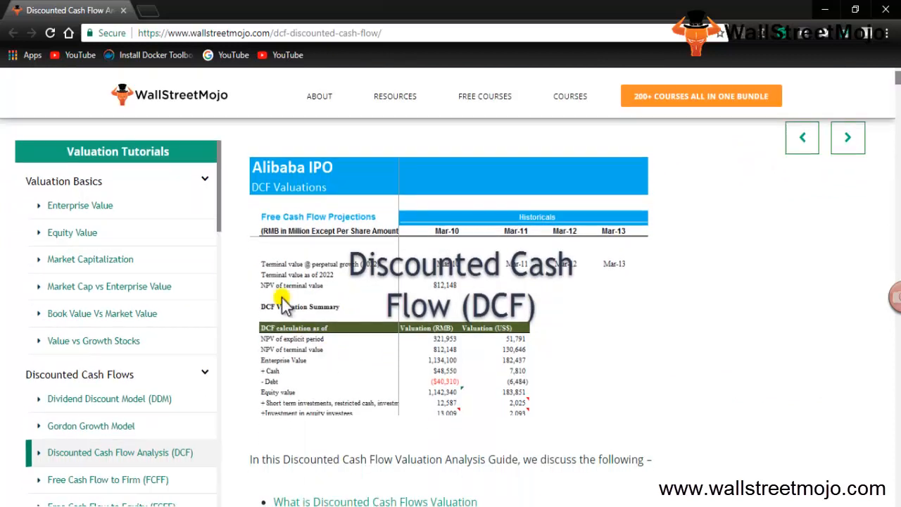
{"action": "mouse_move", "coordinate": [274, 390]}
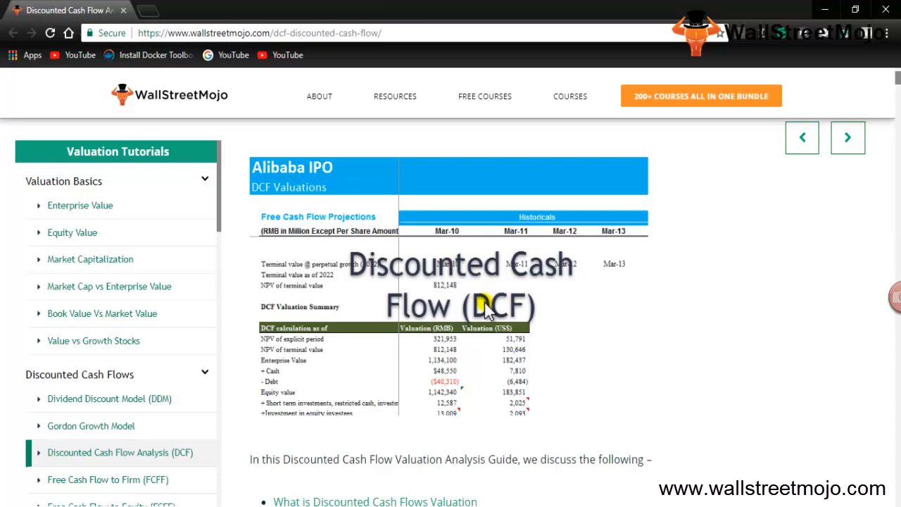
{"action": "mouse_move", "coordinate": [549, 254]}
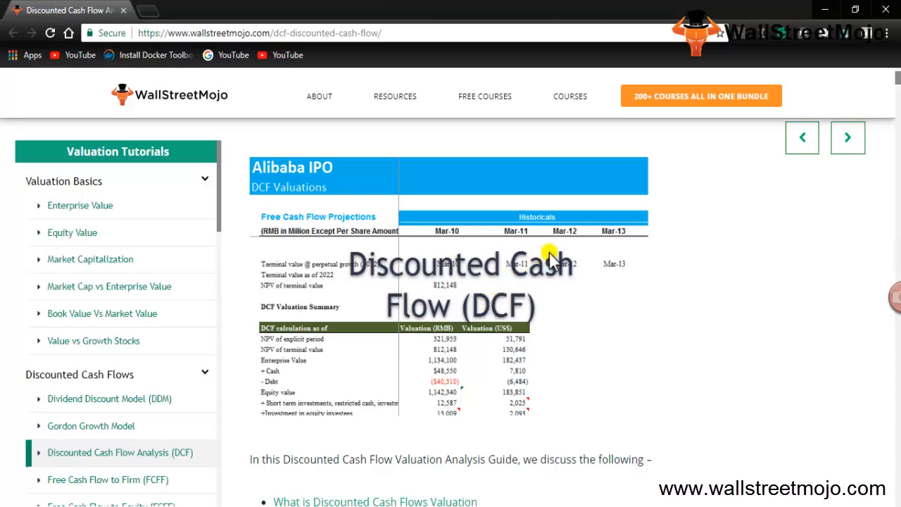
{"action": "mouse_move", "coordinate": [363, 502]}
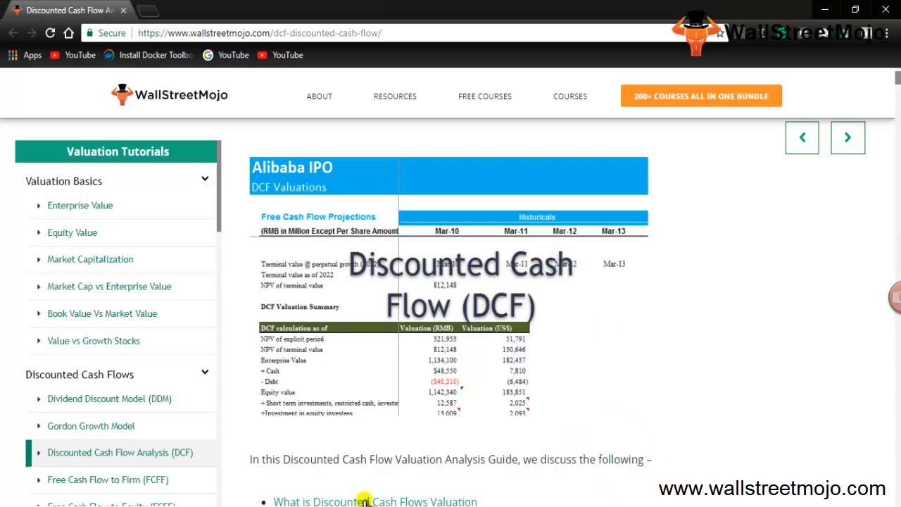
{"action": "mouse_move", "coordinate": [373, 502]}
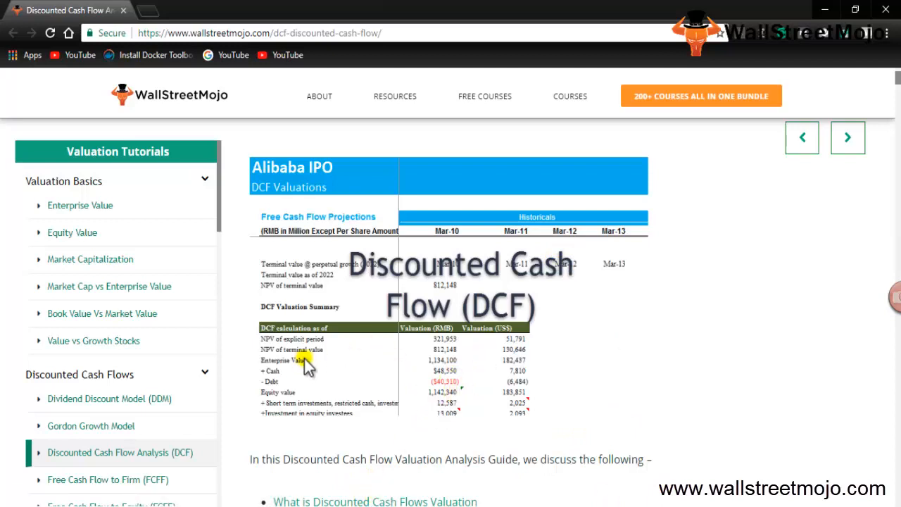
{"action": "mouse_move", "coordinate": [323, 335]}
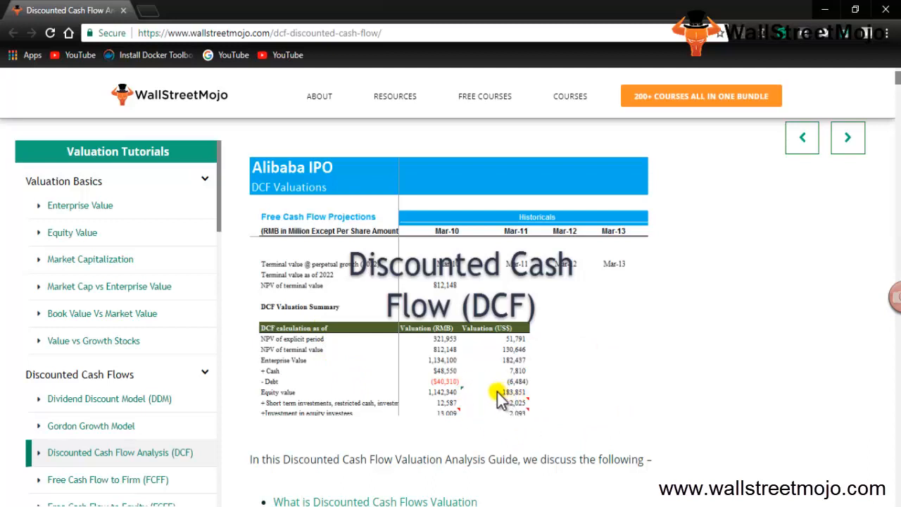
{"action": "mouse_move", "coordinate": [514, 408]}
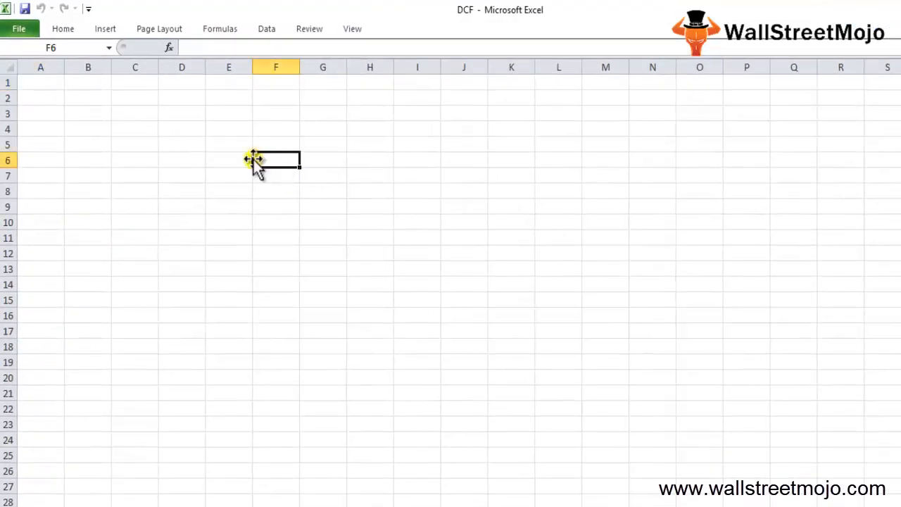
Enter the 'Forcased' heading in cell D3 of the DCF sheet.
{"action": "type", "text": "fO"}
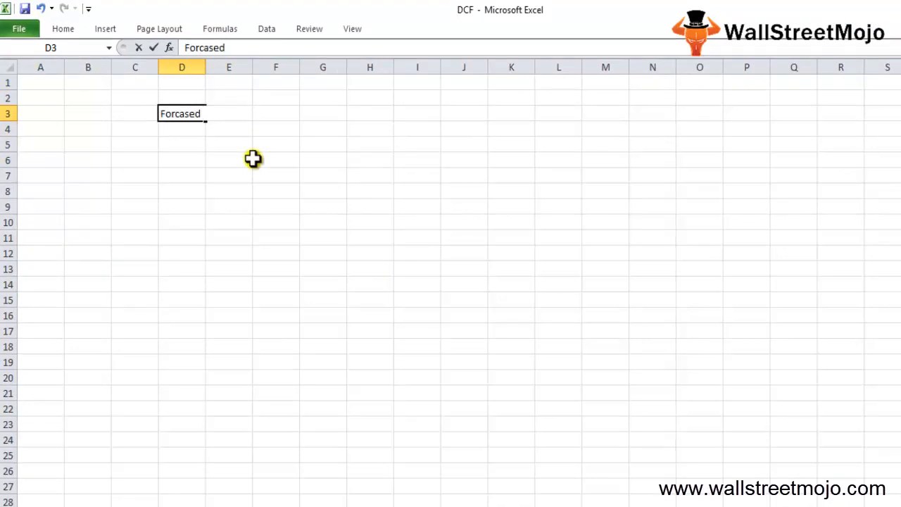
{"action": "mouse_move", "coordinate": [301, 154]}
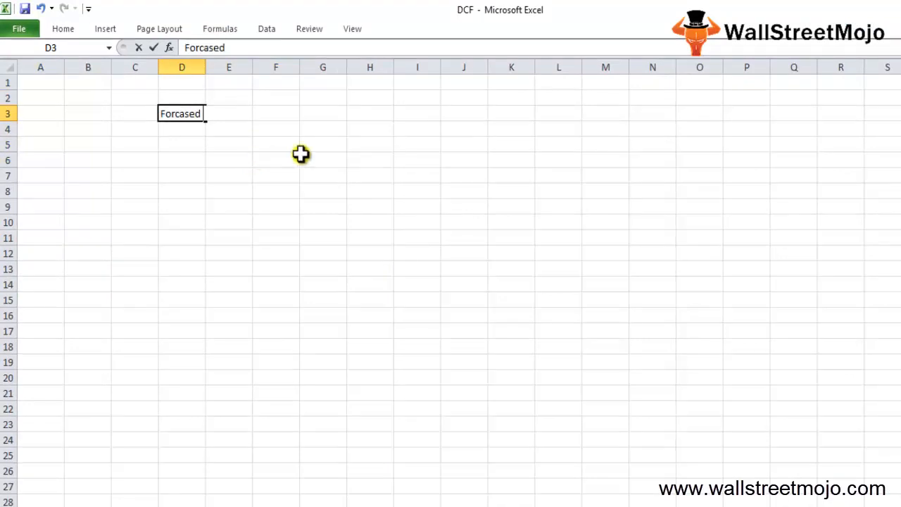
{"action": "mouse_move", "coordinate": [331, 154]}
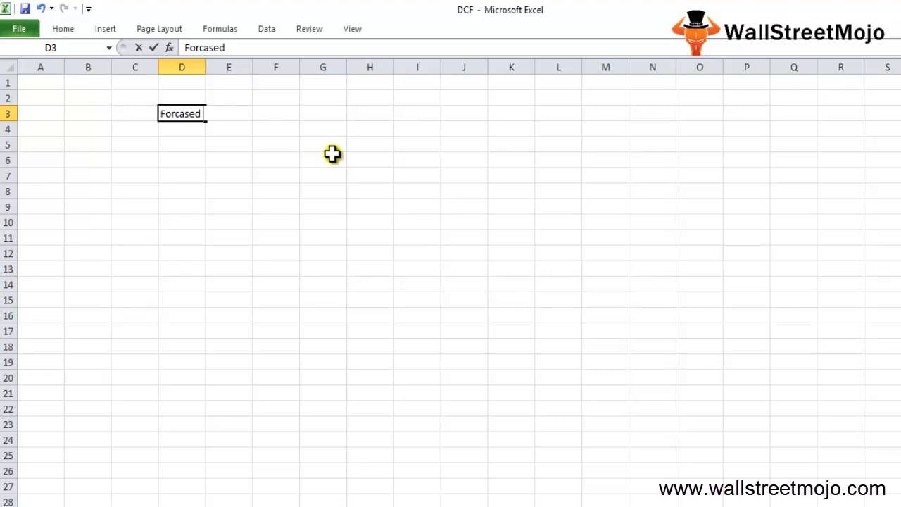
{"action": "mouse_move", "coordinate": [337, 152]}
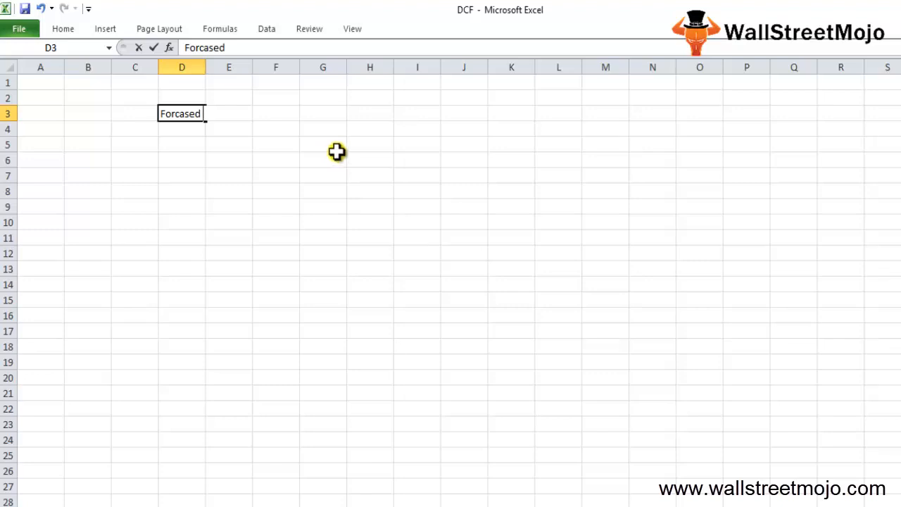
{"action": "mouse_move", "coordinate": [344, 147]}
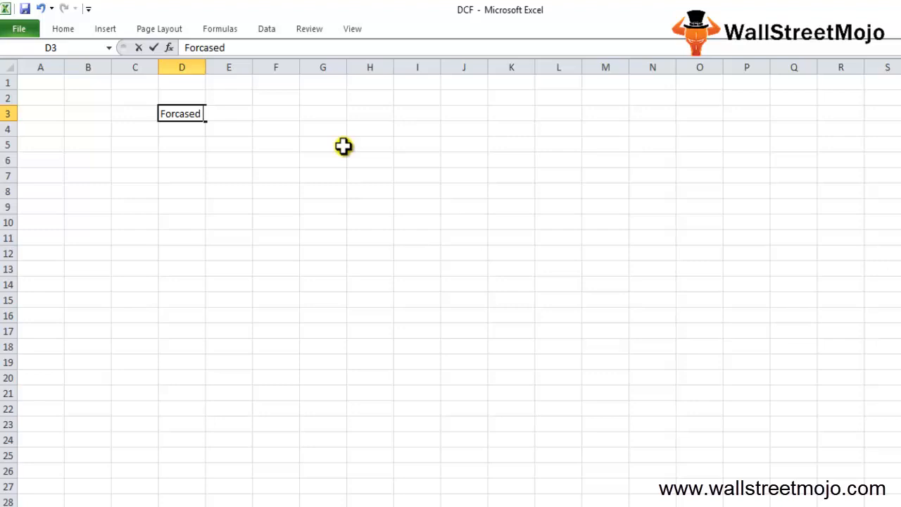
{"action": "mouse_move", "coordinate": [349, 145]}
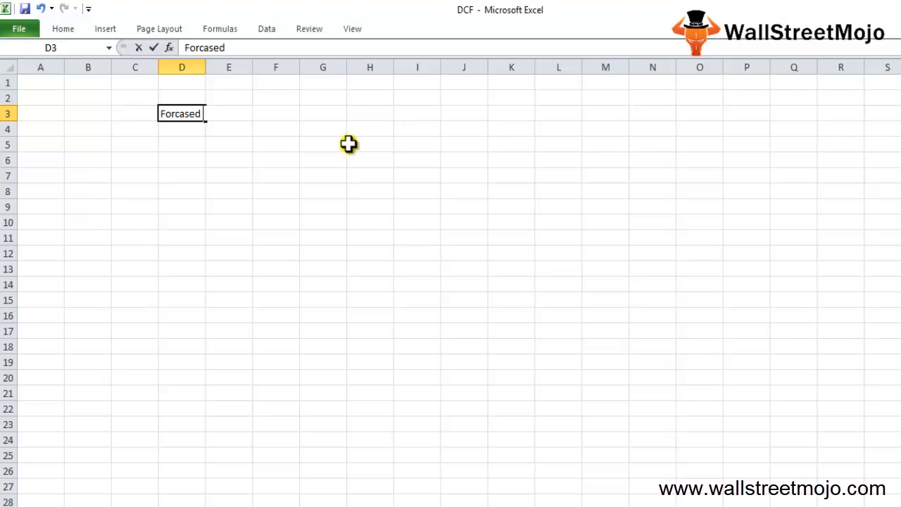
{"action": "left_click", "coordinate": [88, 144]}
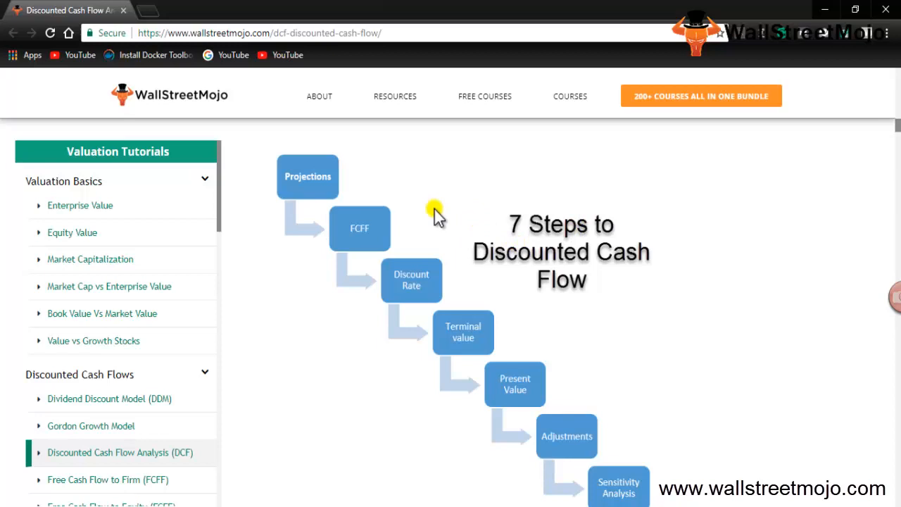
{"action": "mouse_move", "coordinate": [336, 175]}
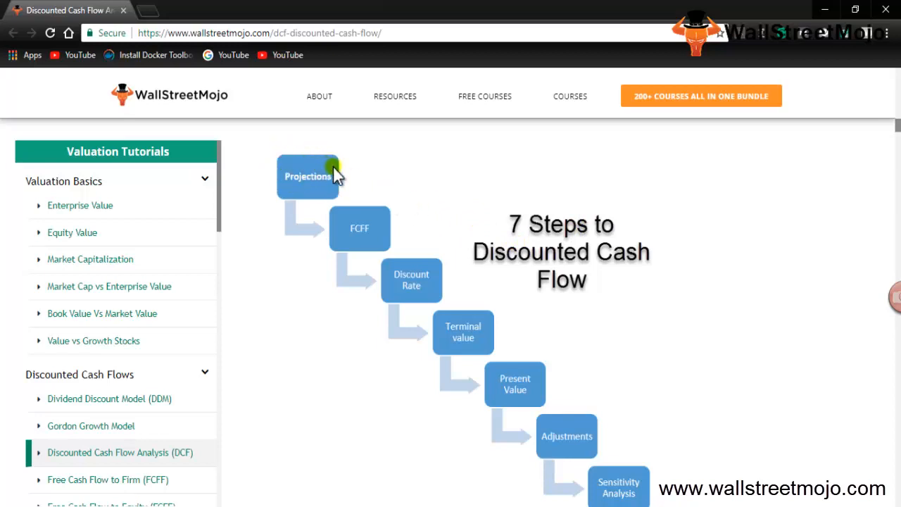
{"action": "mouse_move", "coordinate": [360, 227]}
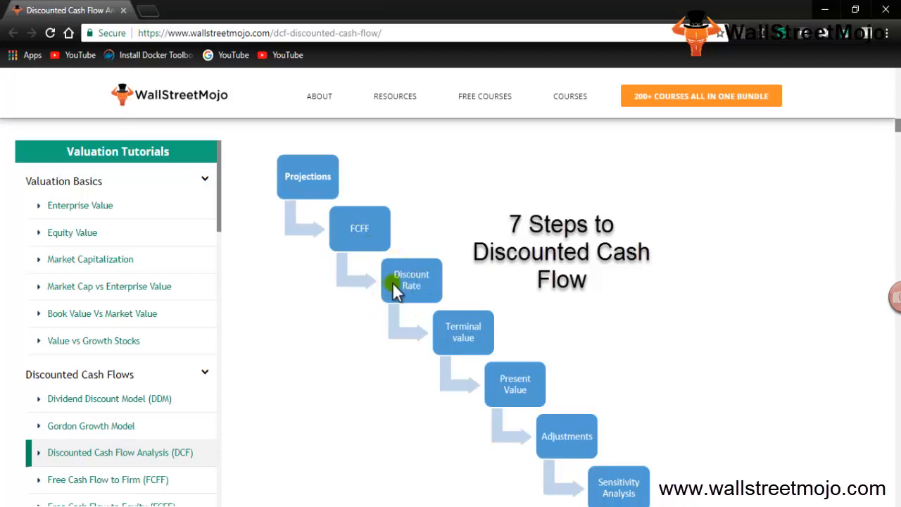
{"action": "mouse_move", "coordinate": [360, 243]}
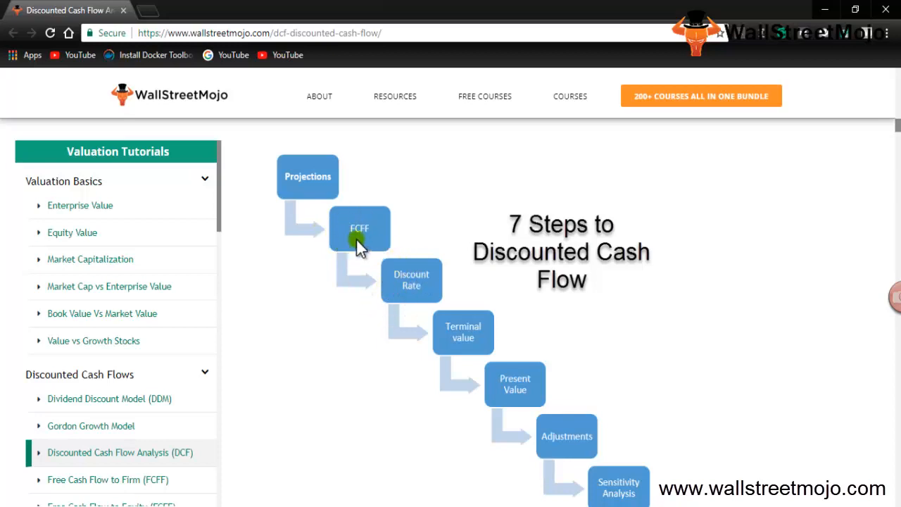
{"action": "mouse_move", "coordinate": [370, 236]}
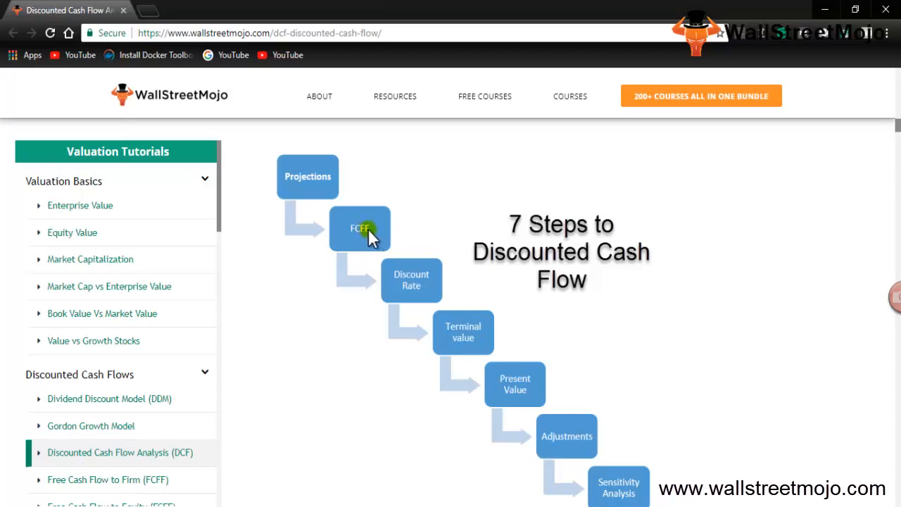
{"action": "mouse_move", "coordinate": [461, 332]}
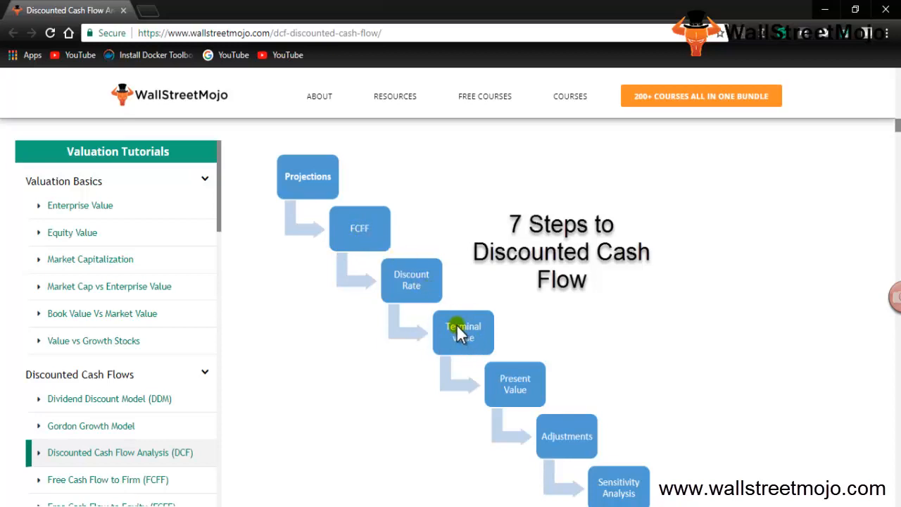
{"action": "mouse_move", "coordinate": [503, 385]}
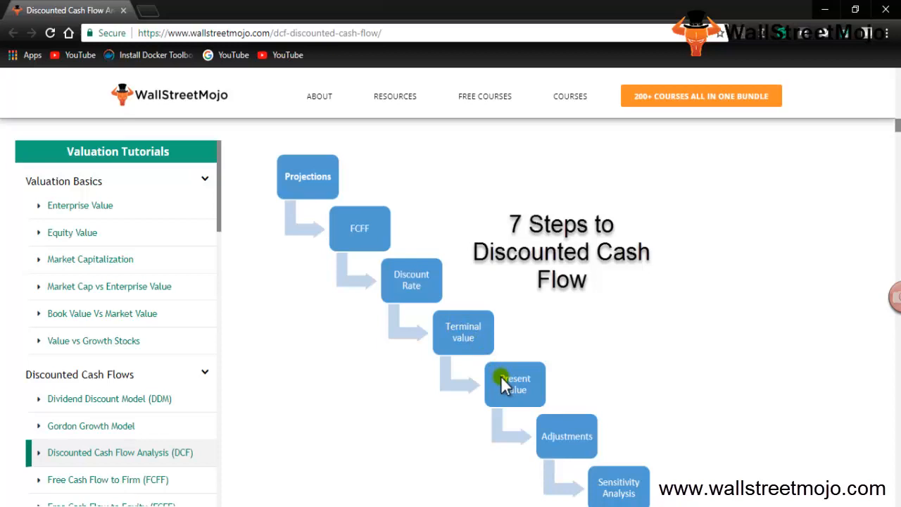
{"action": "mouse_move", "coordinate": [373, 250]}
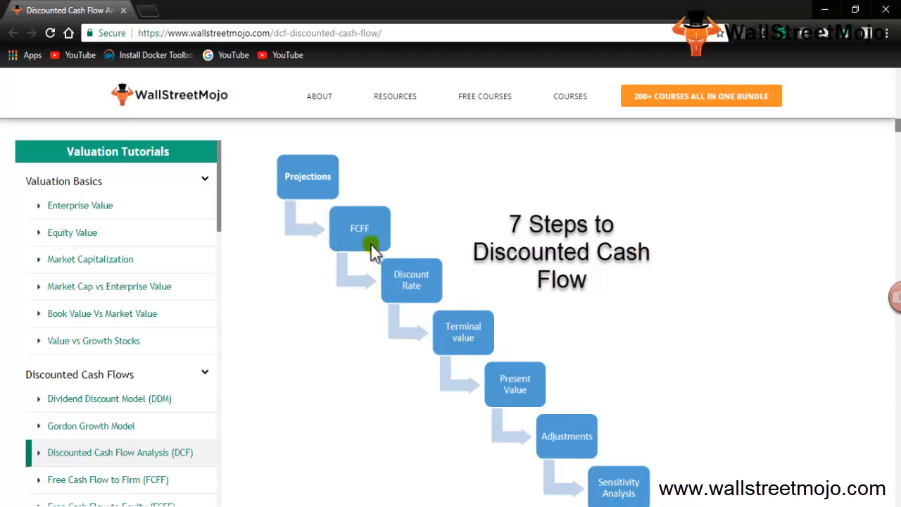
{"action": "mouse_move", "coordinate": [462, 340]}
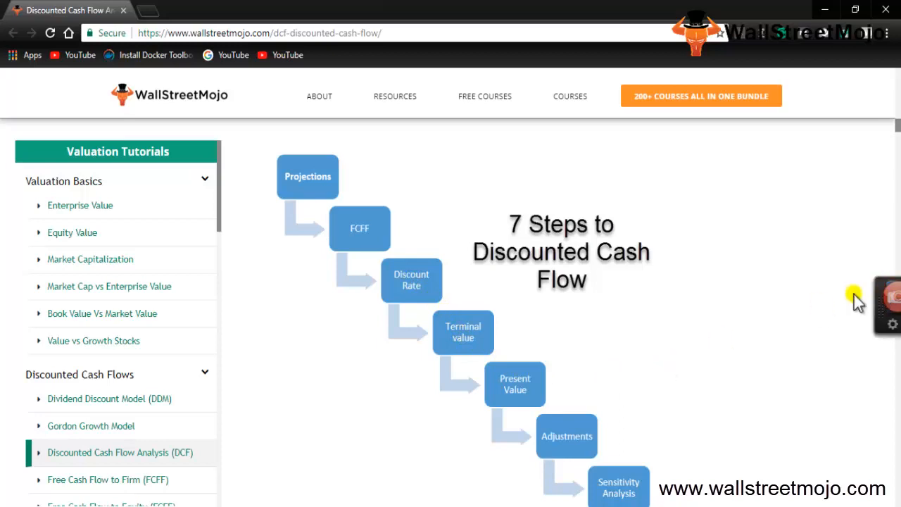
Scroll the DCF article to the full 7 Steps to Discounted Cash Flow diagram.
{"action": "scroll", "scroll_direction": "down", "scroll_amount": 3}
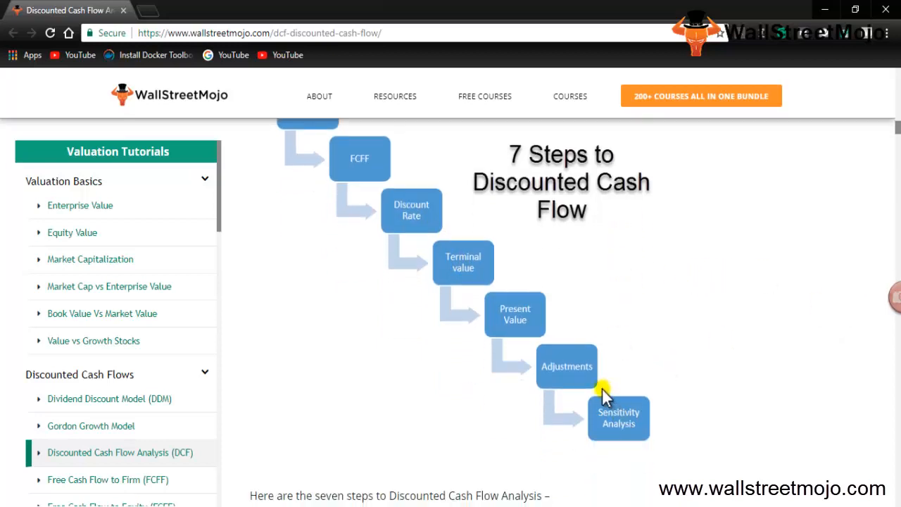
{"action": "mouse_move", "coordinate": [601, 394]}
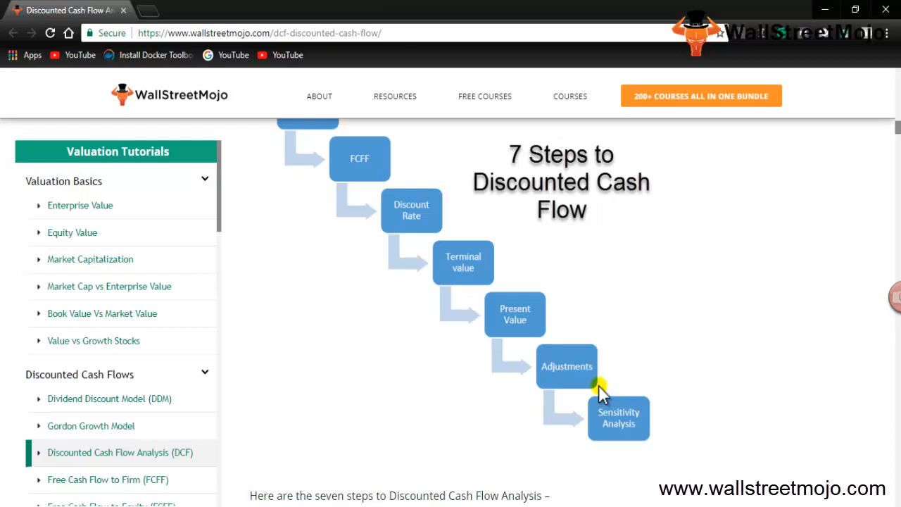
{"action": "mouse_move", "coordinate": [527, 430]}
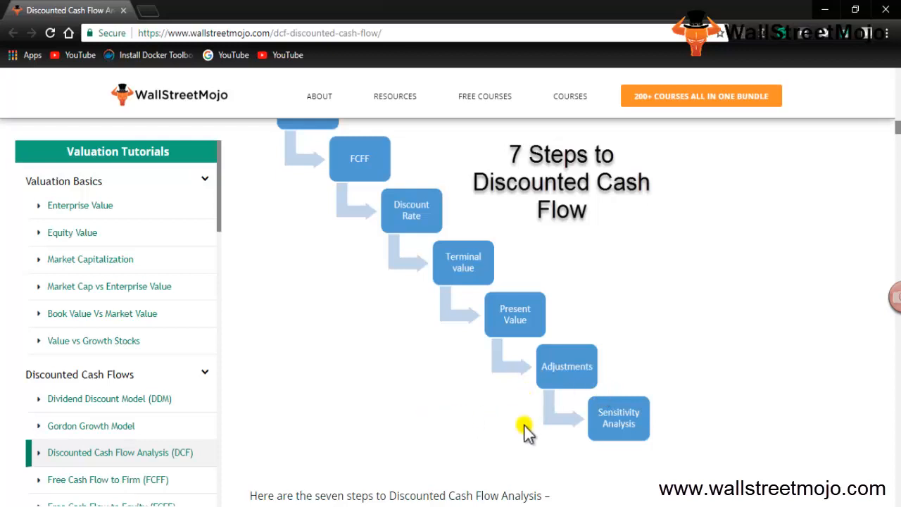
{"action": "mouse_move", "coordinate": [326, 140]}
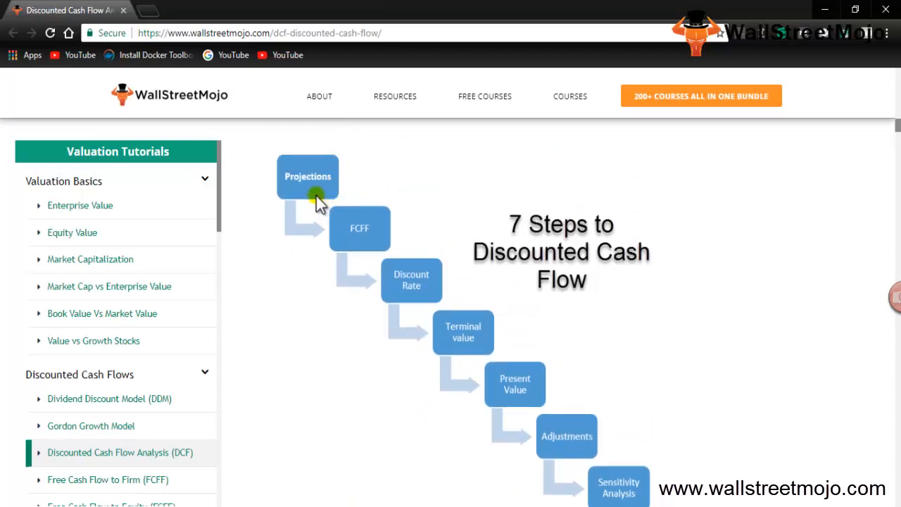
{"action": "mouse_move", "coordinate": [371, 232]}
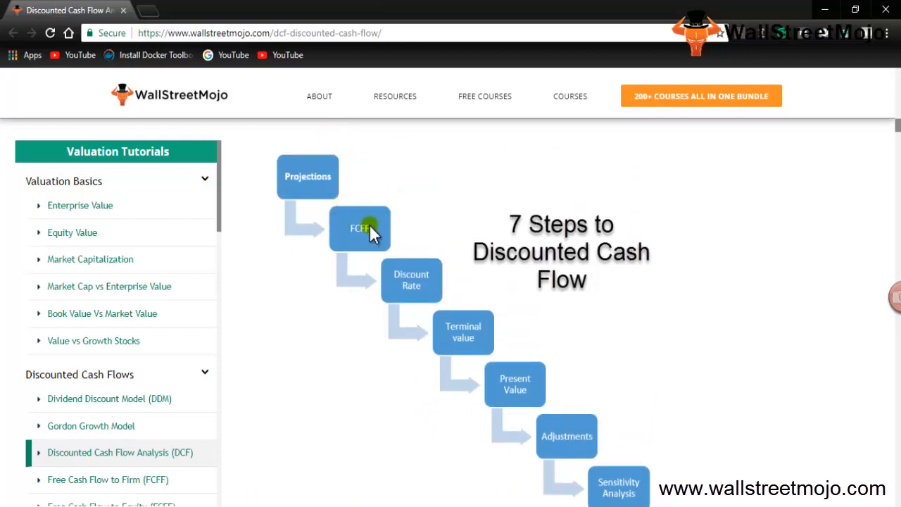
{"action": "mouse_move", "coordinate": [417, 241]}
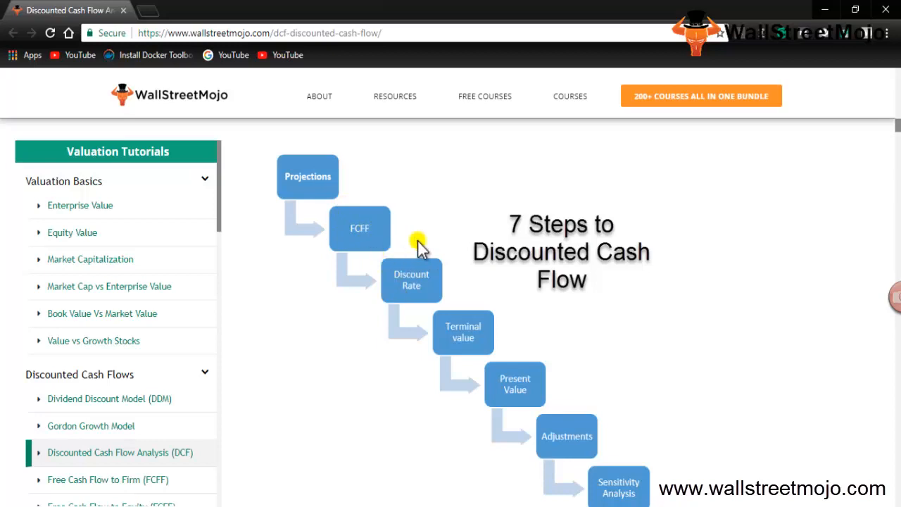
{"action": "mouse_move", "coordinate": [436, 341]}
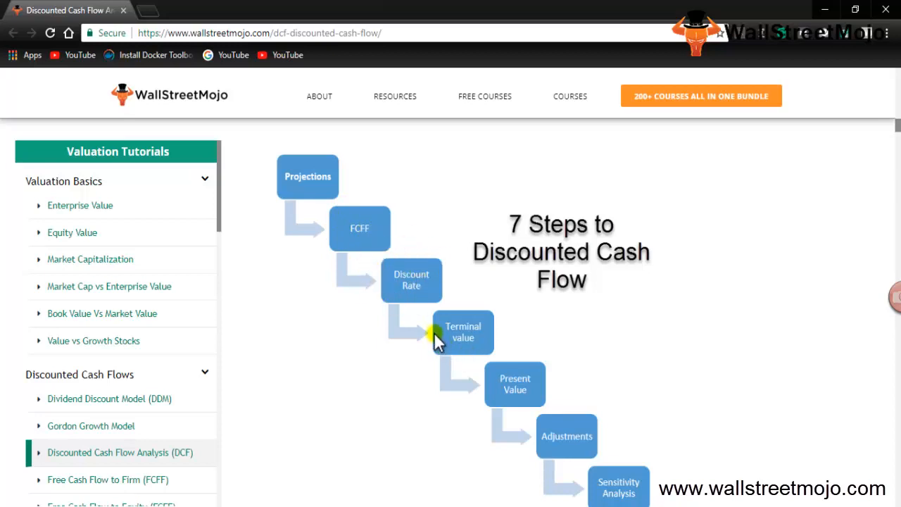
{"action": "mouse_move", "coordinate": [499, 394]}
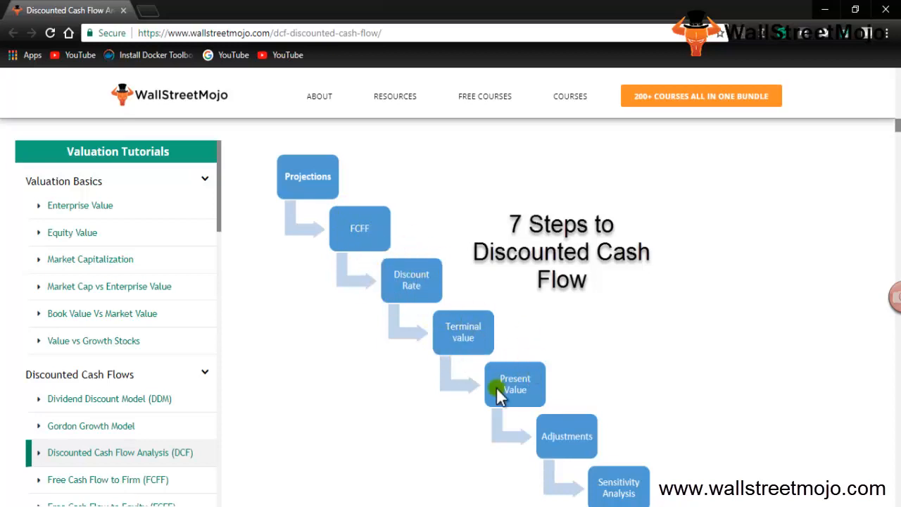
{"action": "mouse_move", "coordinate": [682, 450]}
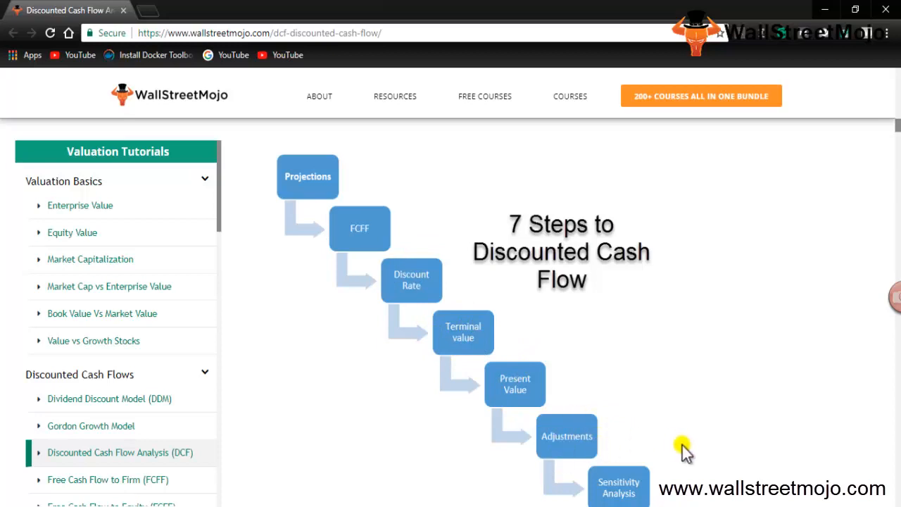
{"action": "mouse_move", "coordinate": [430, 485]}
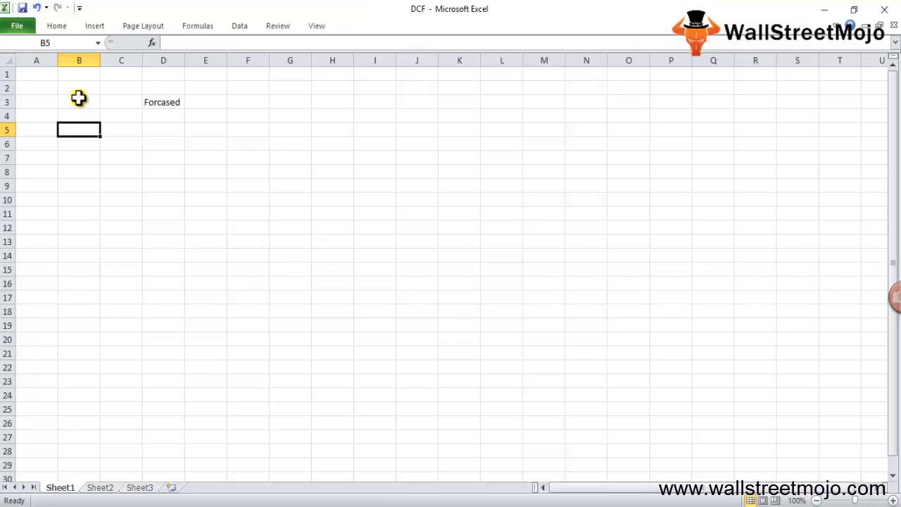
Fill row 5 with 1, Projectin, samell, 1. Income statement and cfs.
{"action": "type", "text": "1"}
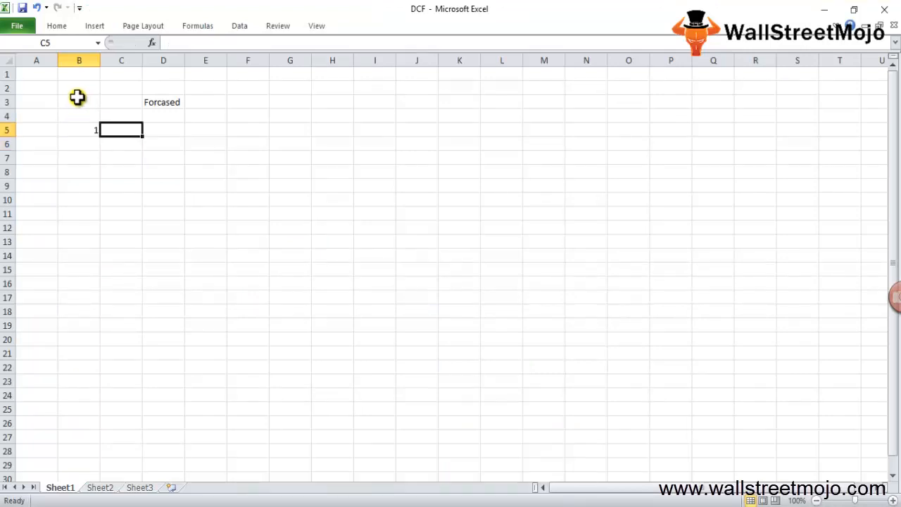
{"action": "left_click", "coordinate": [163, 130]}
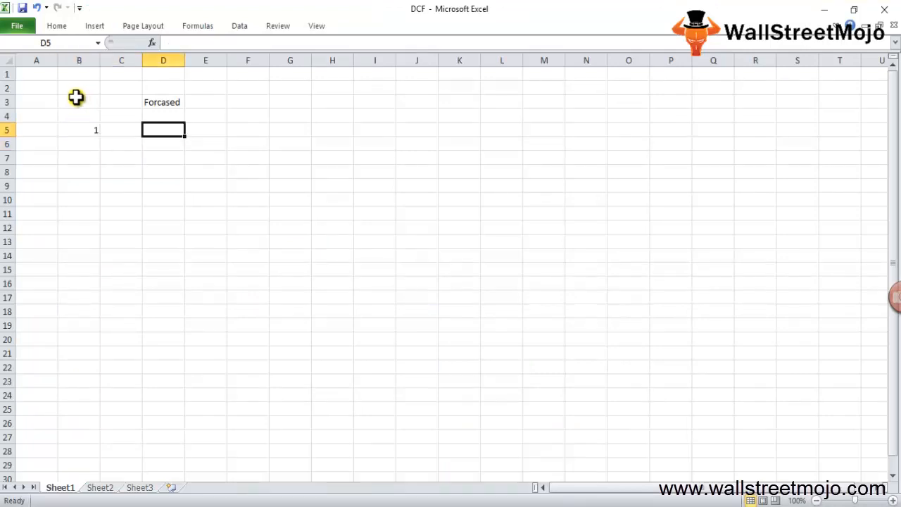
{"action": "type", "text": "Project"}
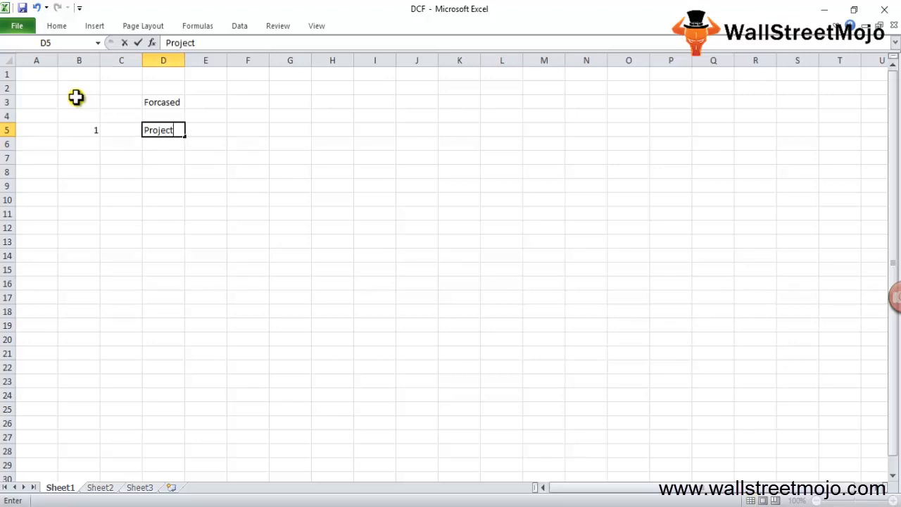
{"action": "type", "text": "in"}
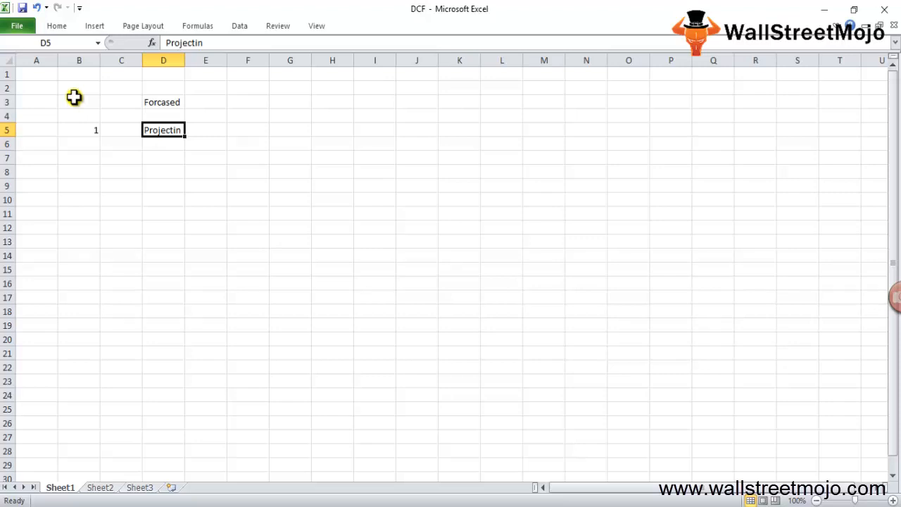
{"action": "type", "text": "samell"}
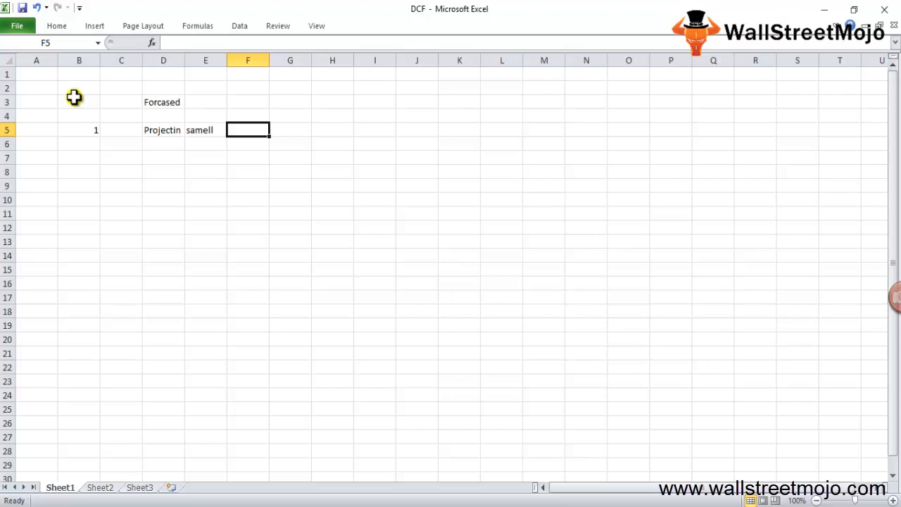
{"action": "mouse_move", "coordinate": [207, 122]}
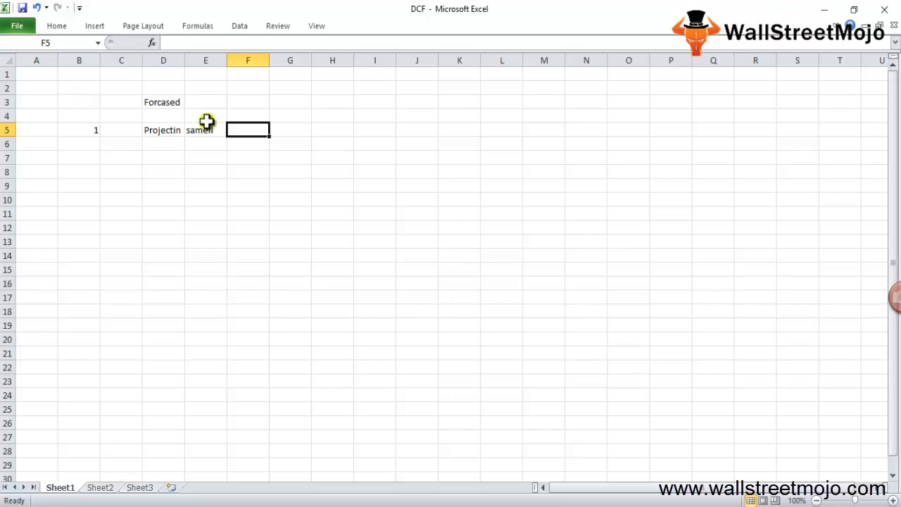
{"action": "type", "text": "1. Income statemen"}
{"action": "left_click", "coordinate": [332, 130]}
{"action": "type", "text": "Bs"}
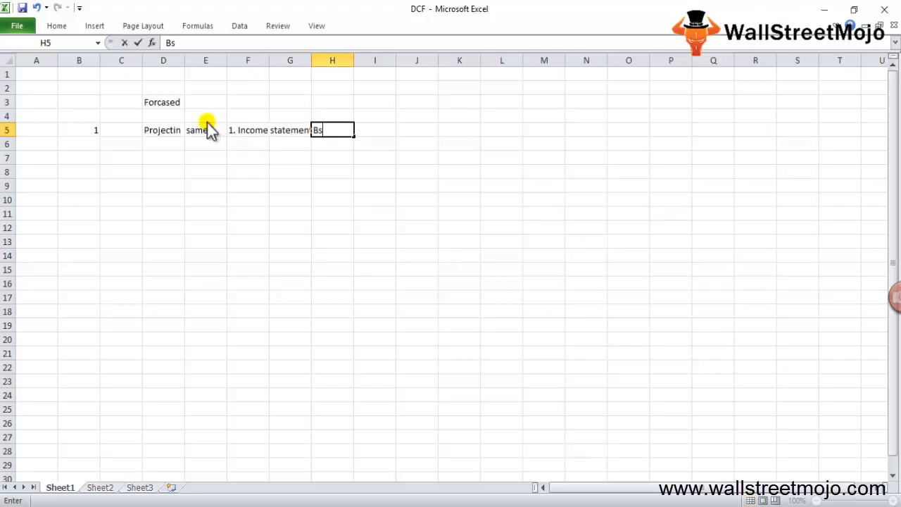
{"action": "type", "text": "cfs"}
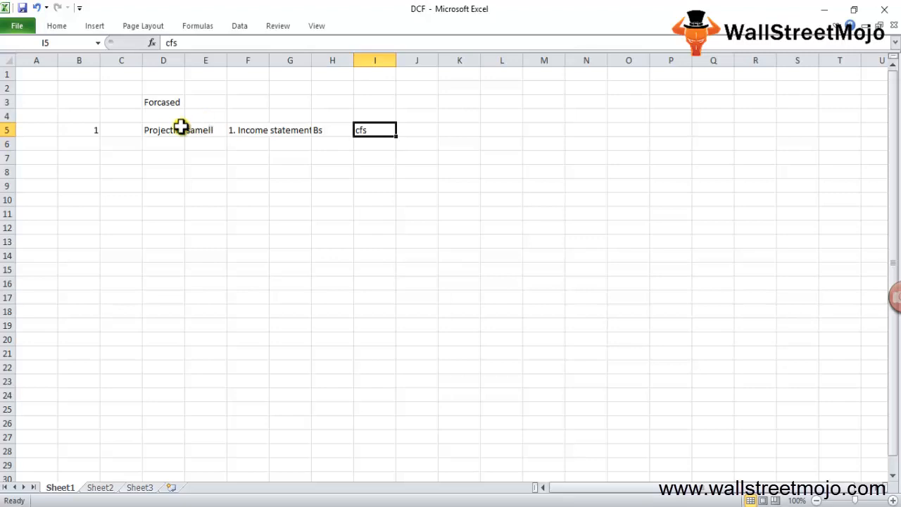
{"action": "left_click", "coordinate": [247, 130]}
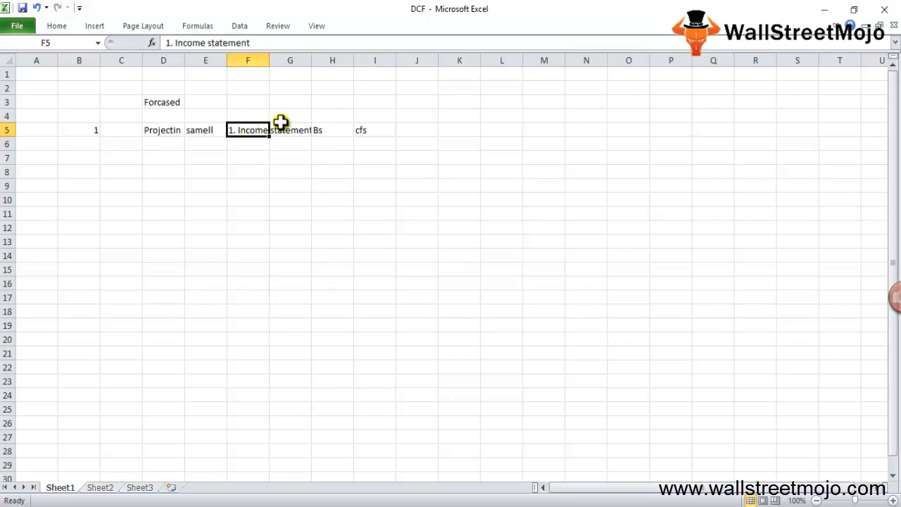
{"action": "mouse_move", "coordinate": [275, 118]}
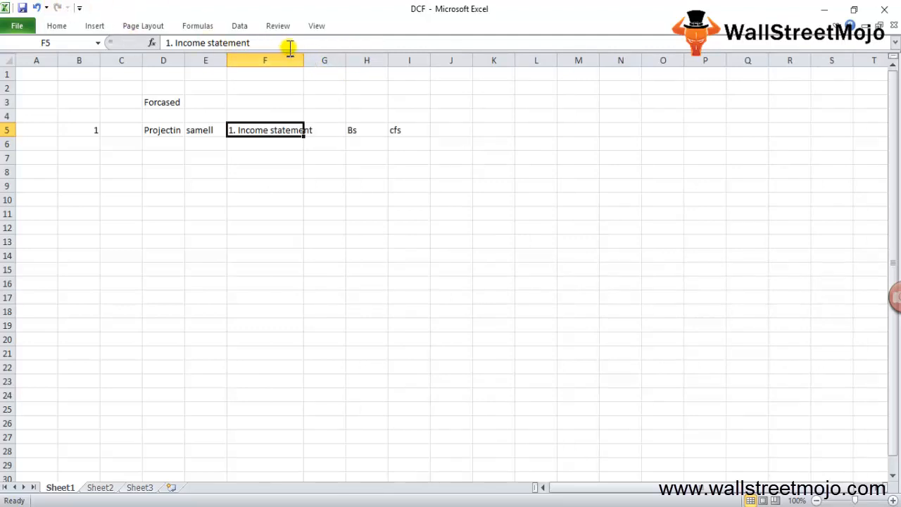
{"action": "mouse_move", "coordinate": [287, 46]}
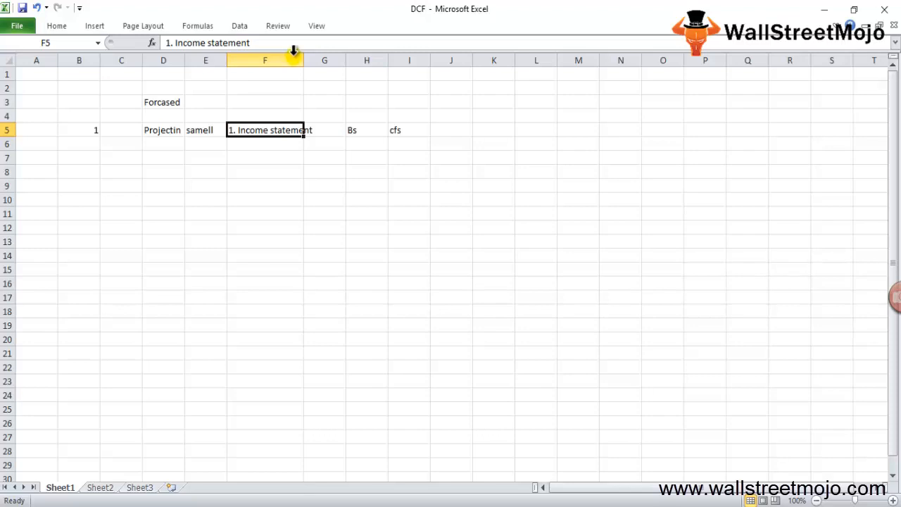
{"action": "mouse_move", "coordinate": [308, 50]}
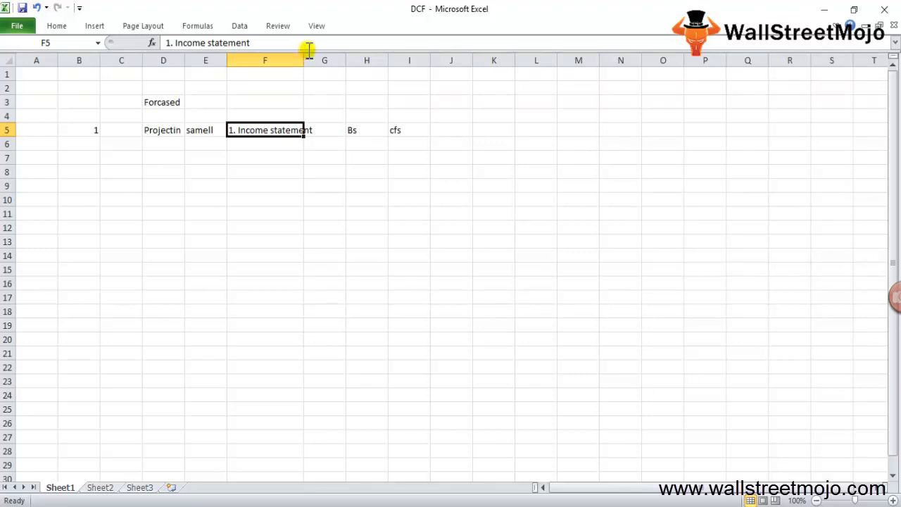
{"action": "mouse_move", "coordinate": [303, 49]}
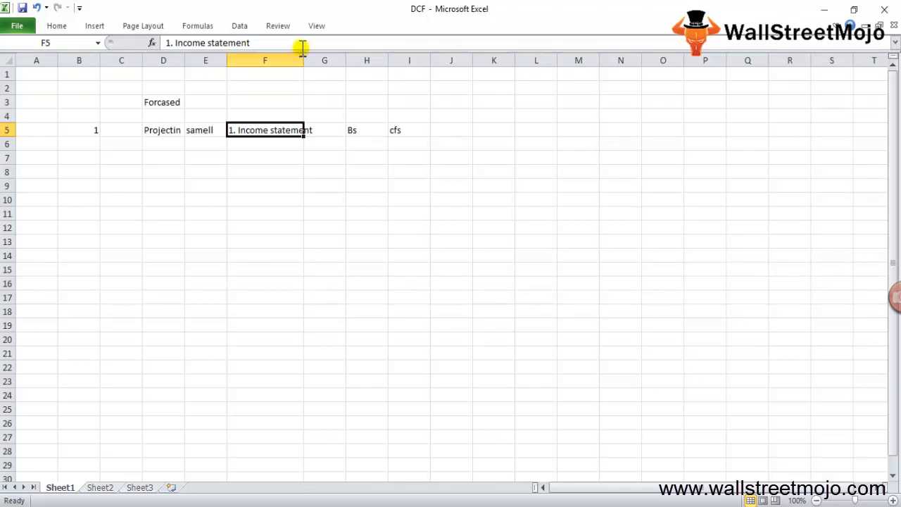
{"action": "mouse_move", "coordinate": [302, 46]}
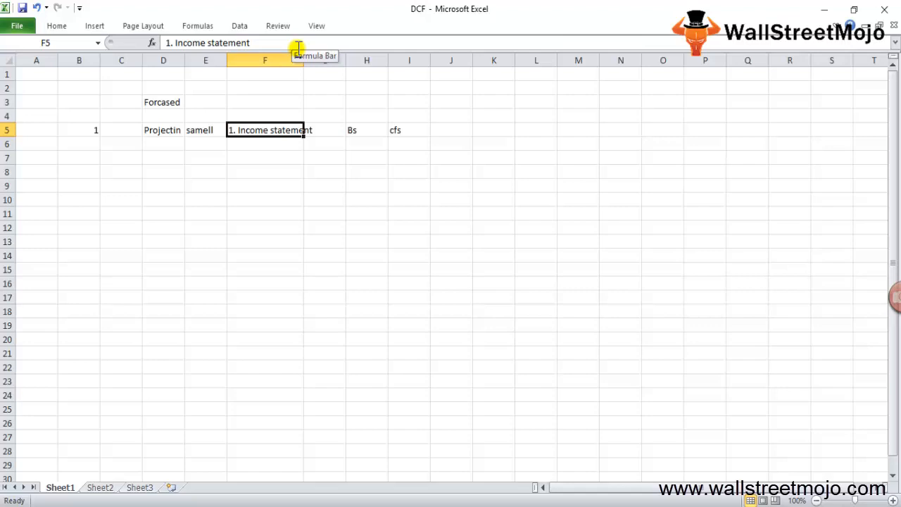
{"action": "mouse_move", "coordinate": [295, 51]}
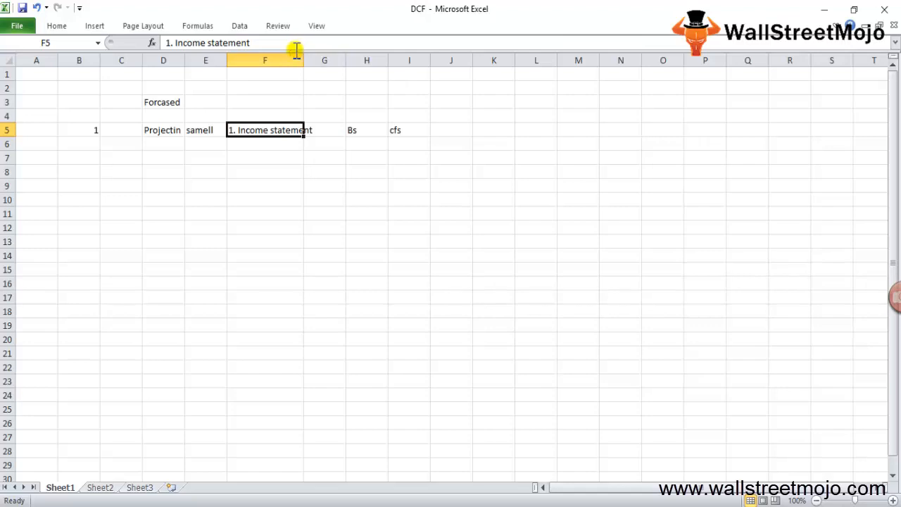
Re-enter Bs in row 5 and revisit the cfs cell beside it.
{"action": "left_click", "coordinate": [366, 130]}
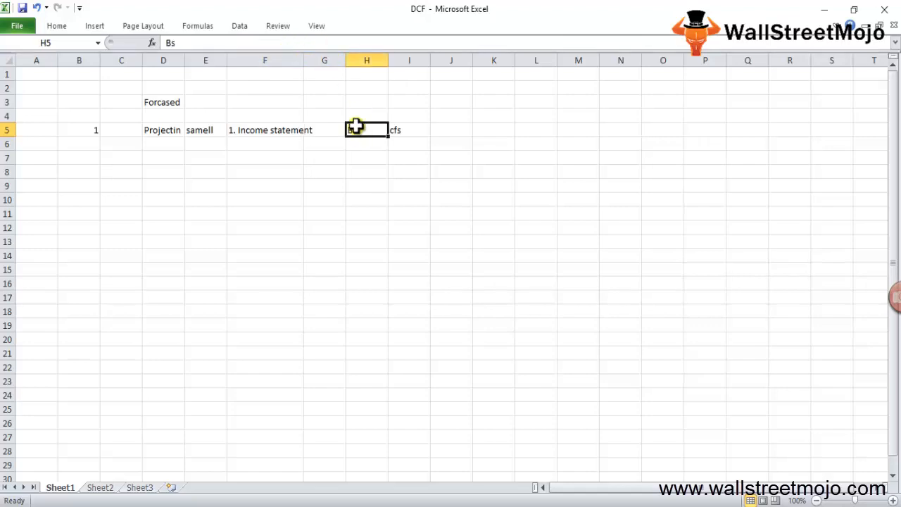
{"action": "type", "text": "Bs"}
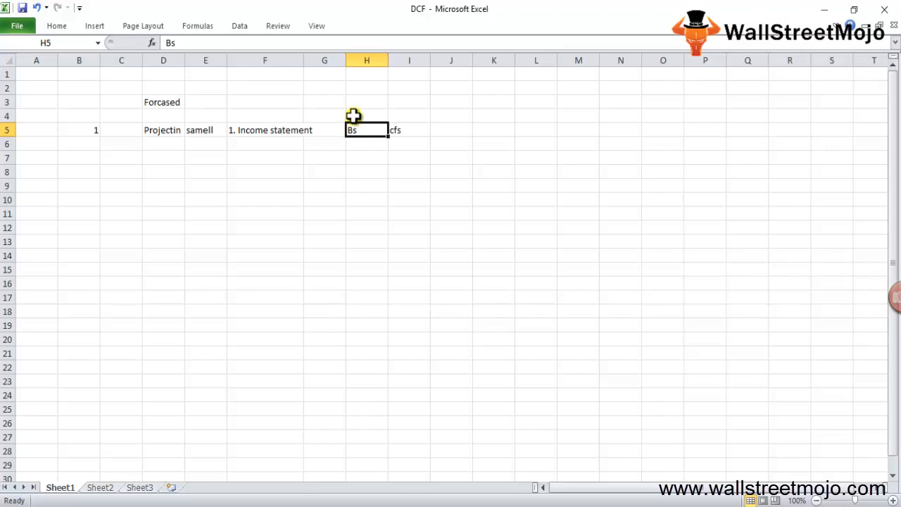
{"action": "mouse_move", "coordinate": [353, 114]}
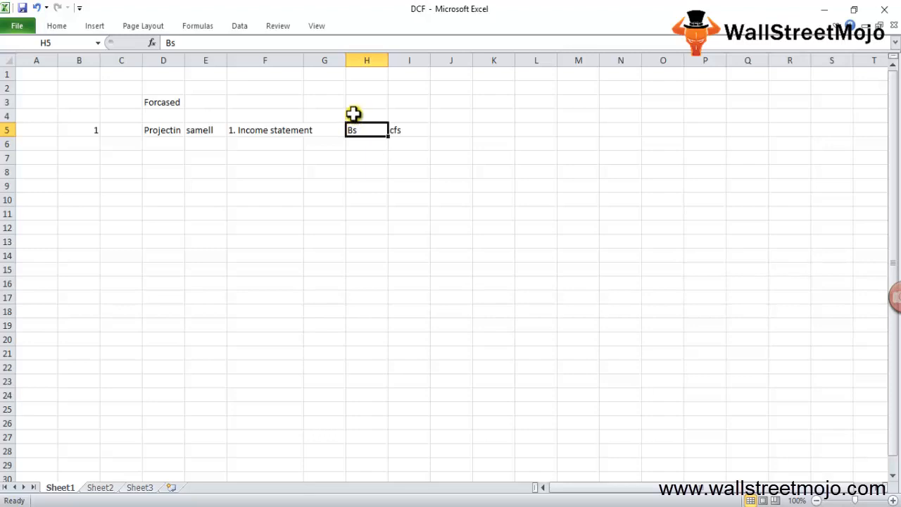
{"action": "mouse_move", "coordinate": [309, 113]}
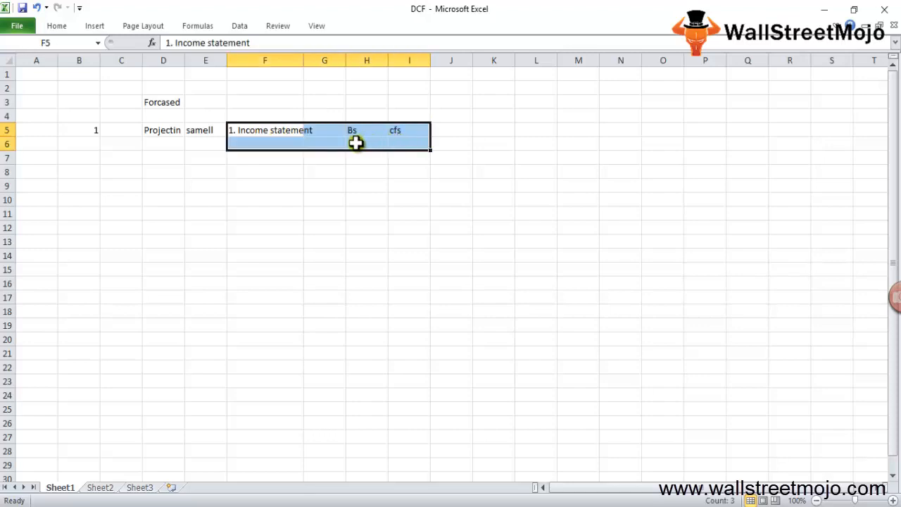
{"action": "mouse_move", "coordinate": [331, 180]}
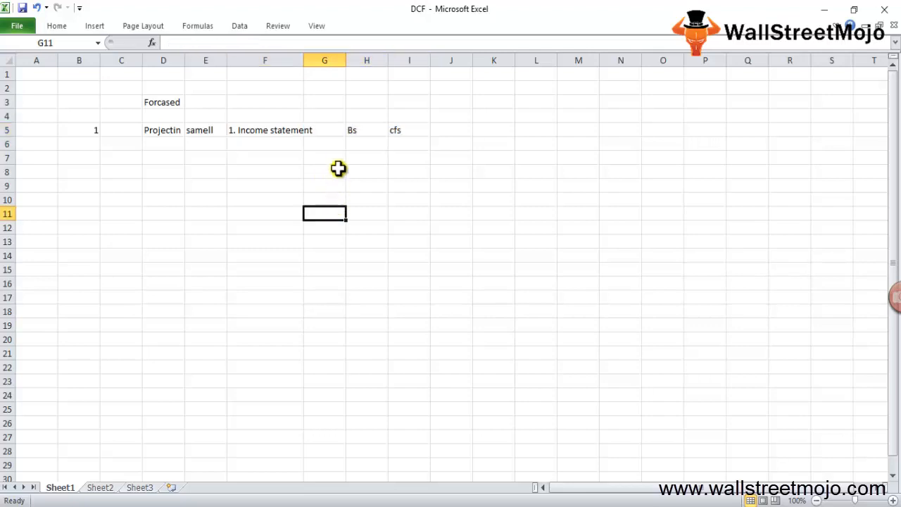
{"action": "left_click", "coordinate": [366, 129]}
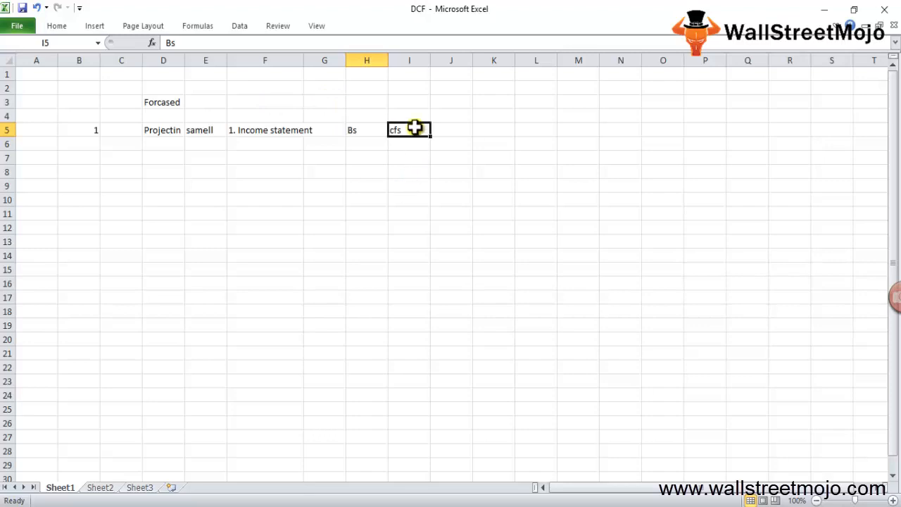
{"action": "left_click", "coordinate": [409, 129]}
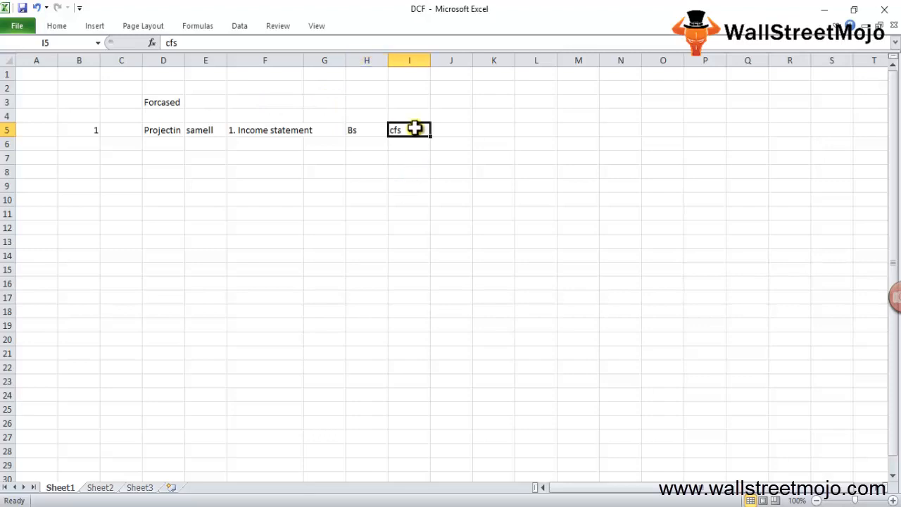
{"action": "mouse_move", "coordinate": [406, 152]}
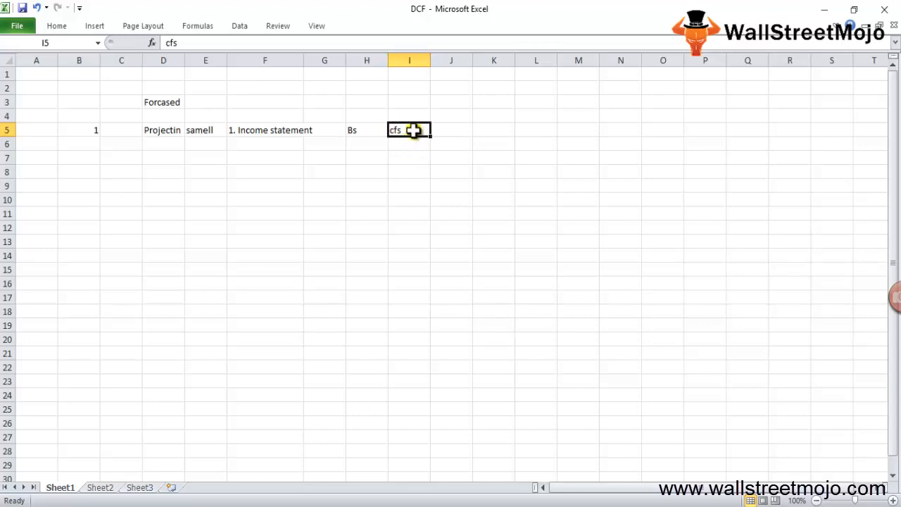
{"action": "mouse_move", "coordinate": [405, 87]}
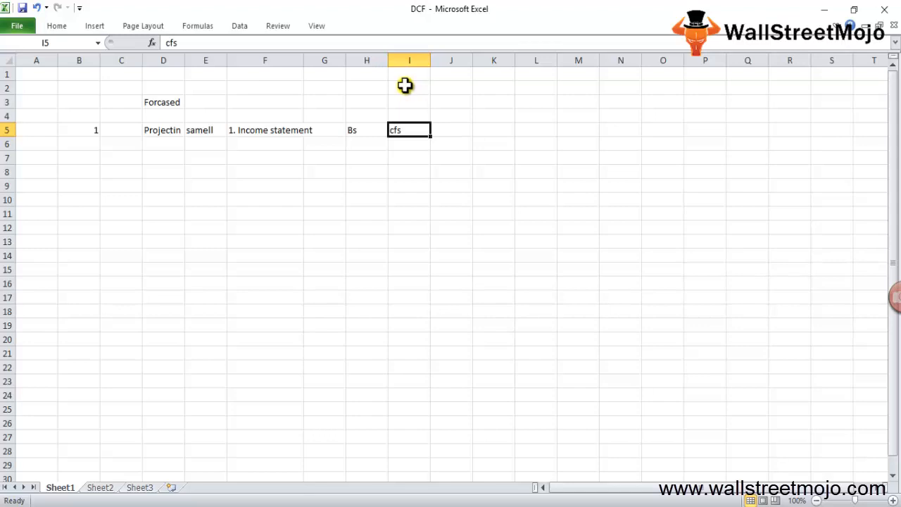
{"action": "mouse_move", "coordinate": [407, 82]}
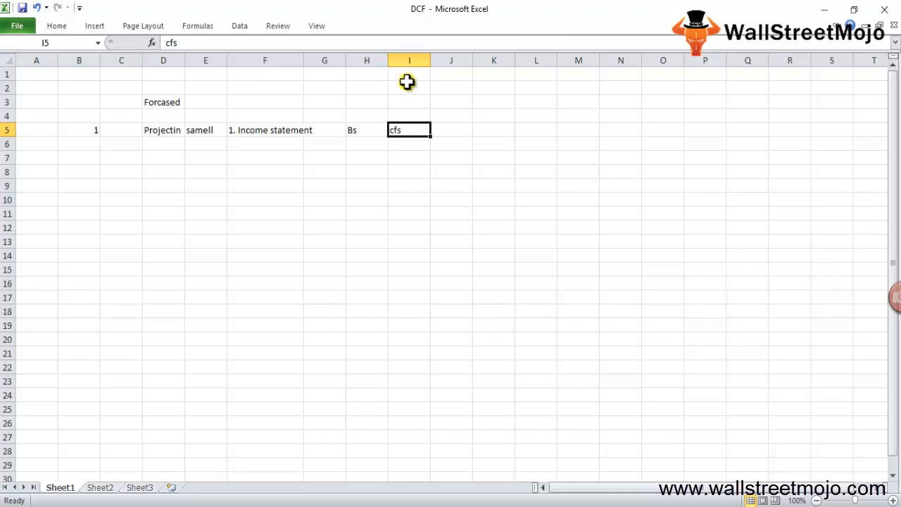
{"action": "mouse_move", "coordinate": [411, 78]}
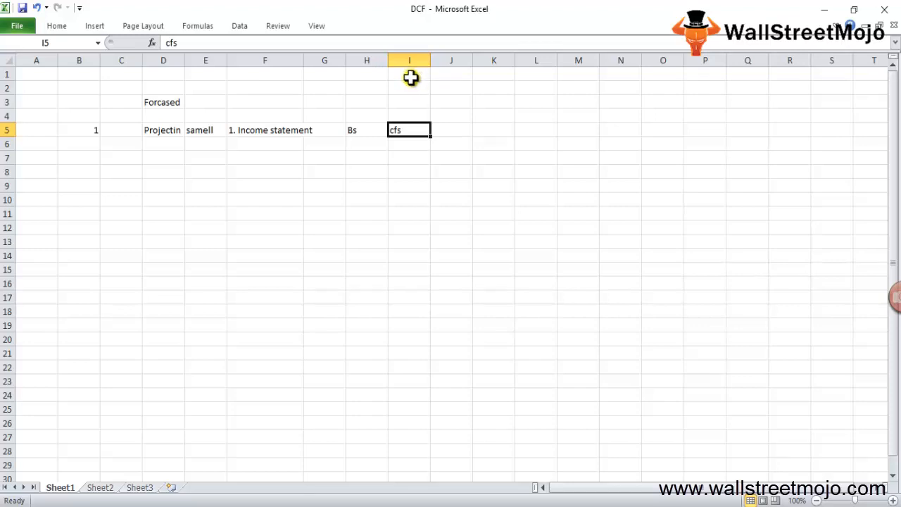
Add step 2 in row 7: number 2, FCFF and 'all the op exp'.
{"action": "left_click", "coordinate": [79, 157]}
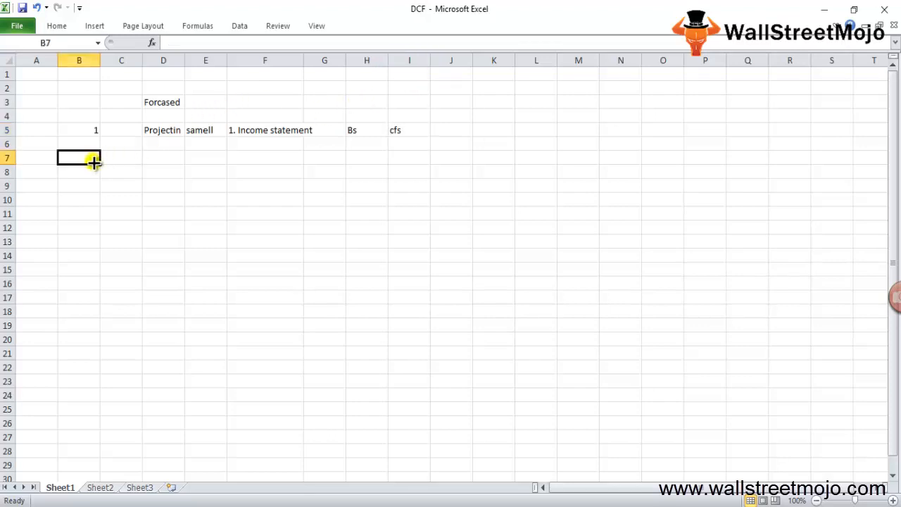
{"action": "type", "text": "2"}
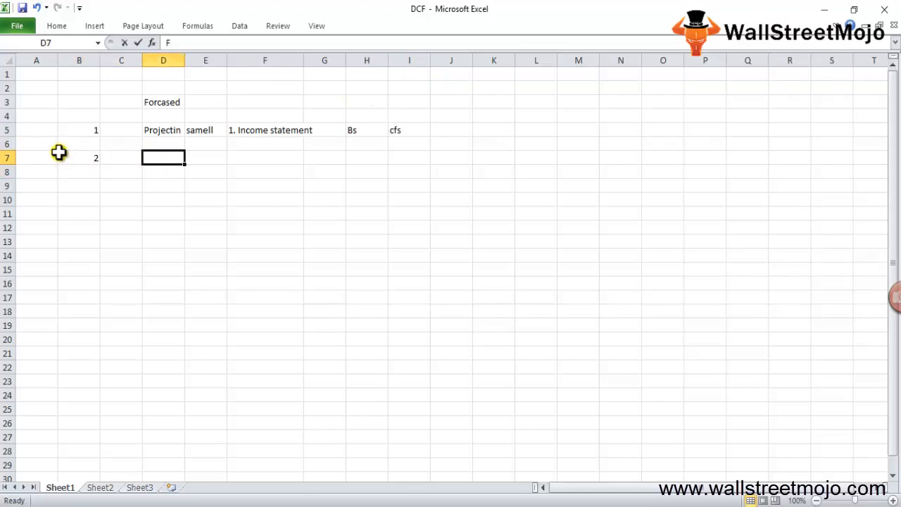
{"action": "type", "text": "FCFF"}
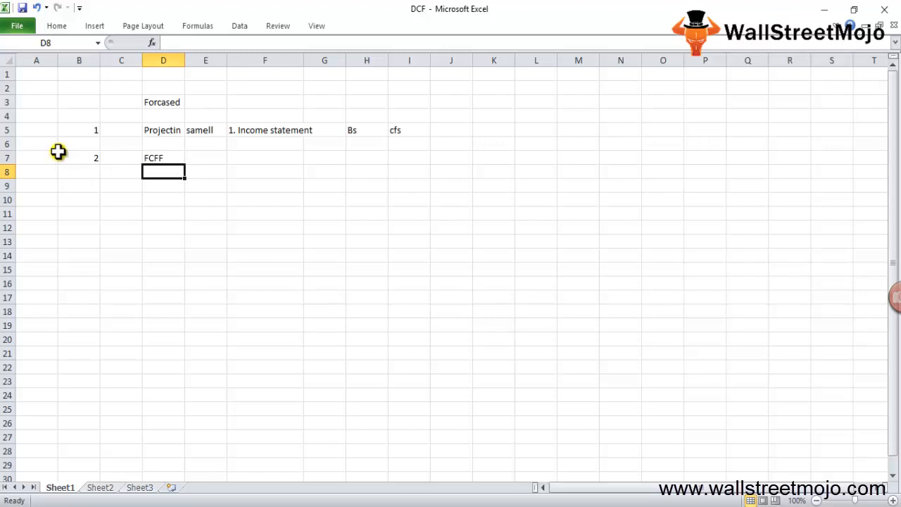
{"action": "mouse_move", "coordinate": [63, 116]}
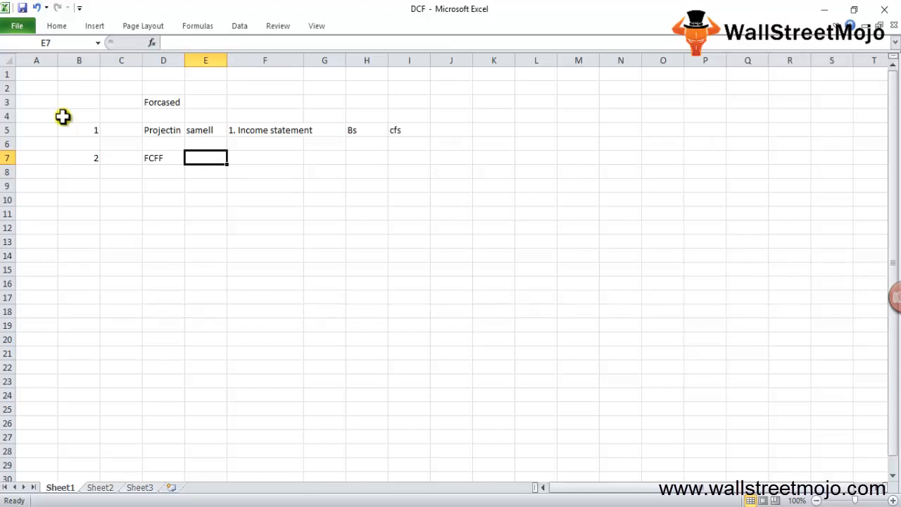
{"action": "type", "text": "a"}
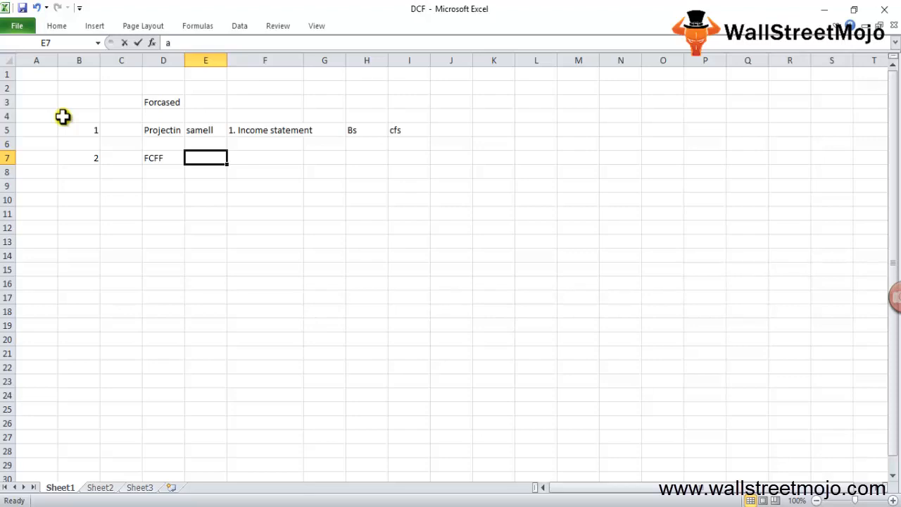
{"action": "type", "text": "all the op exp"}
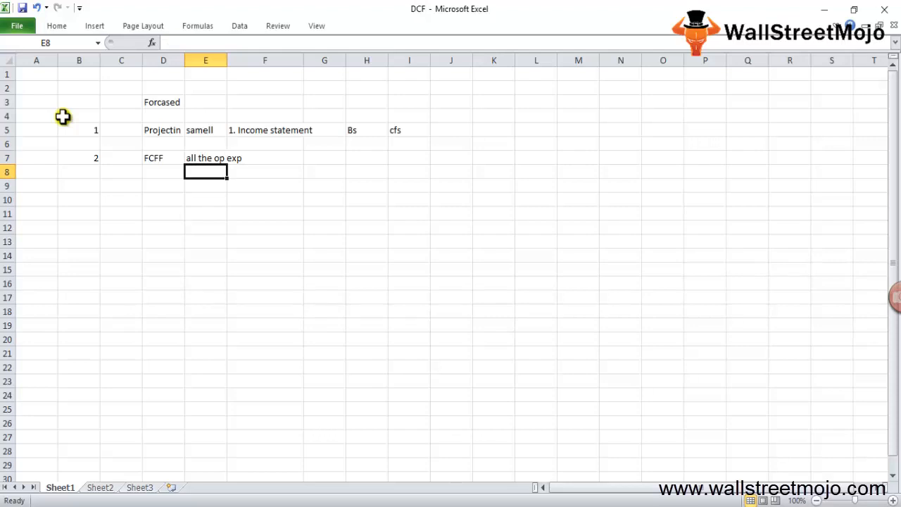
Add 'growth' below FCFF and clear the misspelled 'genrate' entry.
{"action": "type", "text": "growth"}
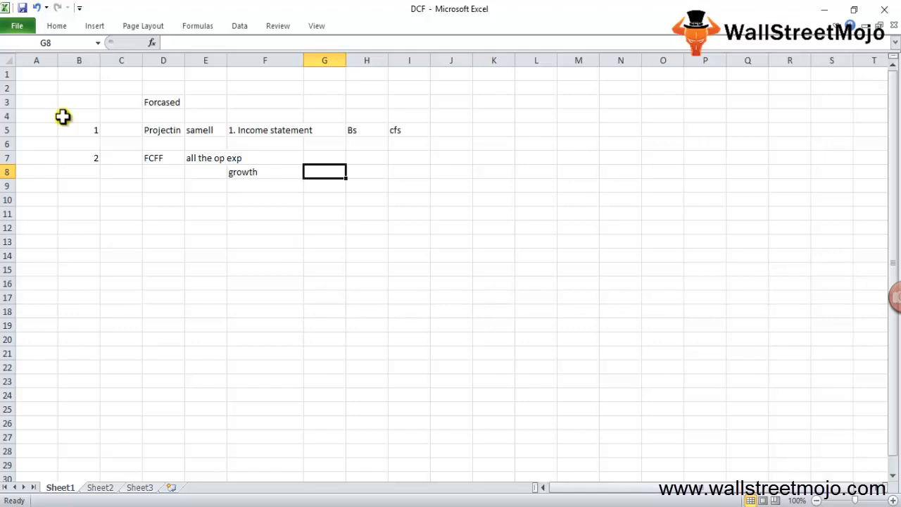
{"action": "type", "text": "gen"}
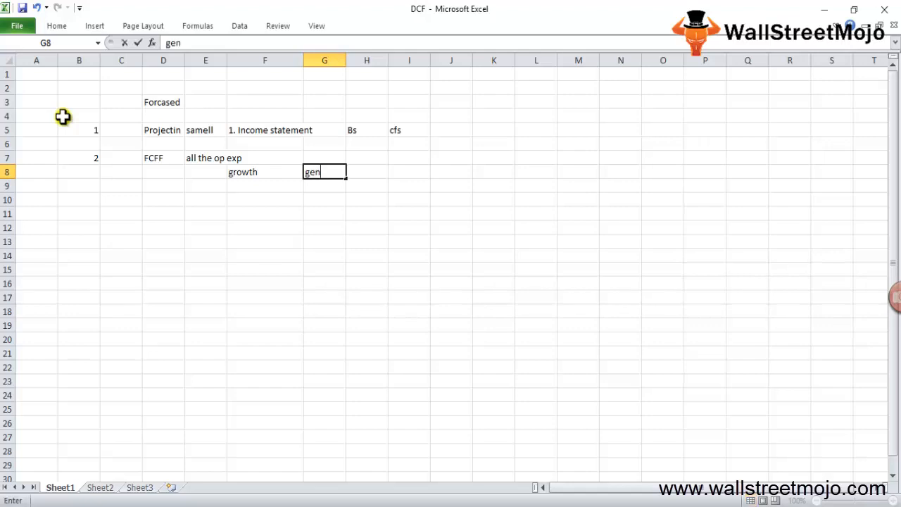
{"action": "type", "text": "rate"}
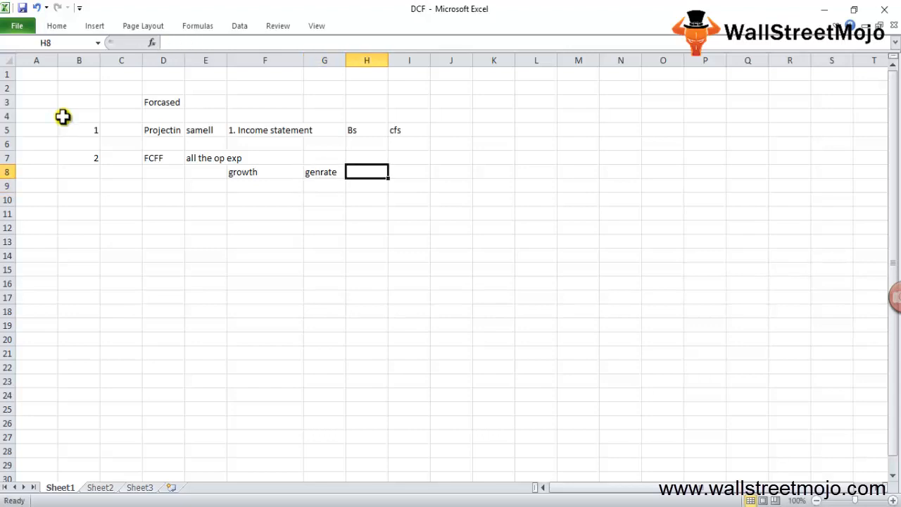
{"action": "left_click", "coordinate": [324, 171]}
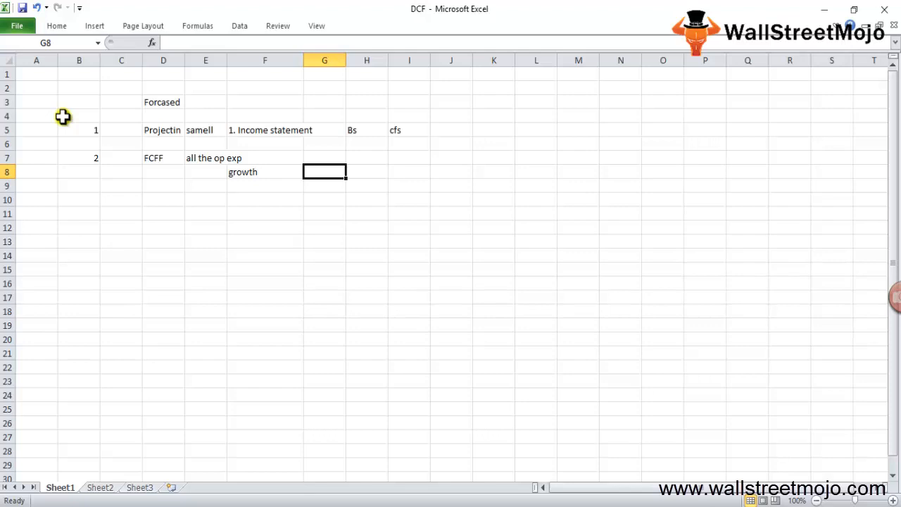
{"action": "mouse_move", "coordinate": [61, 210]}
{"action": "type", "text": "3"}
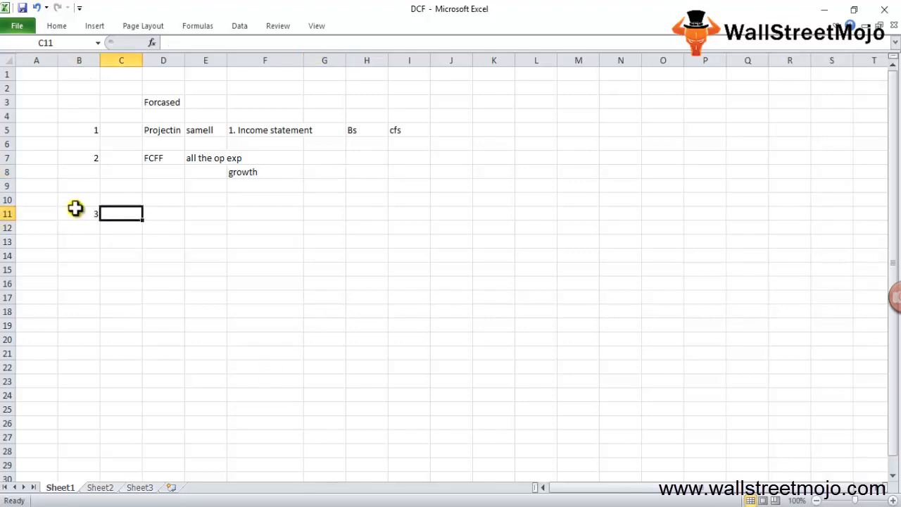
Label row 11 'Discounting rate' and begin its Ke component in F11.
{"action": "type", "text": "Discoun"}
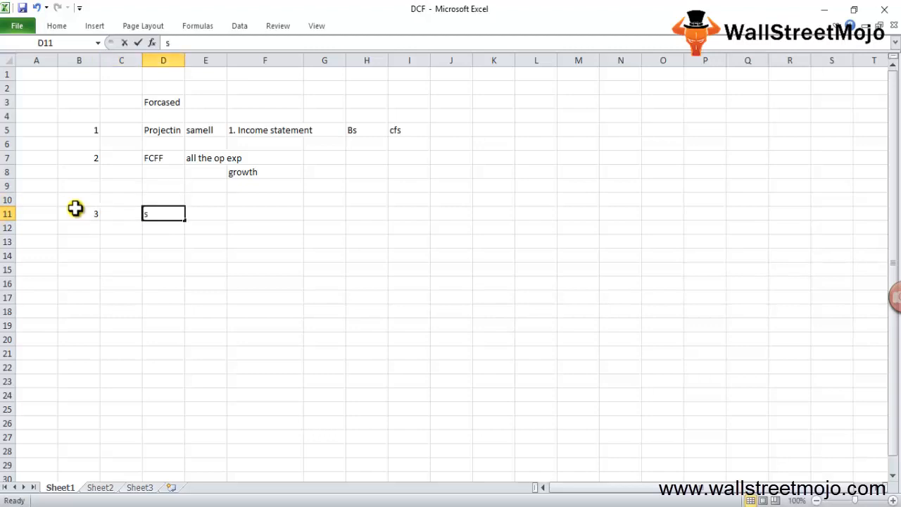
{"action": "type", "text": "icoun"}
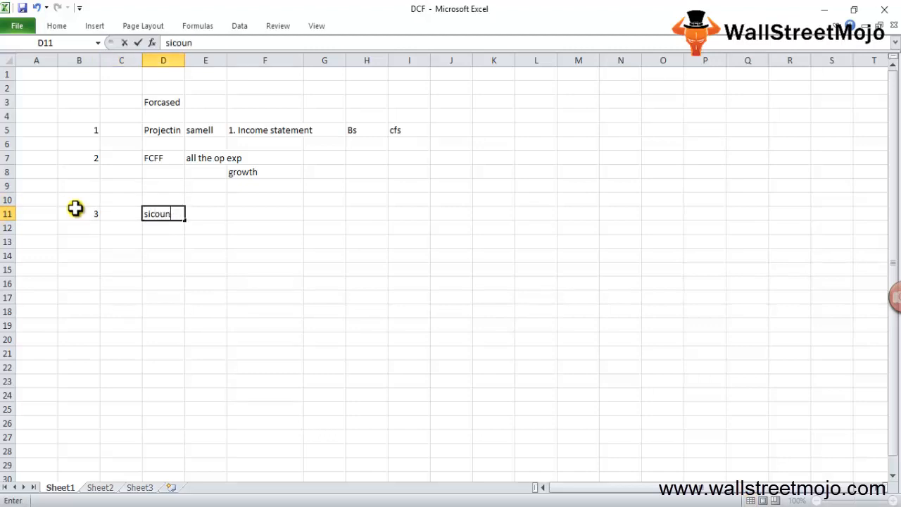
{"action": "type", "text": "Discounting"}
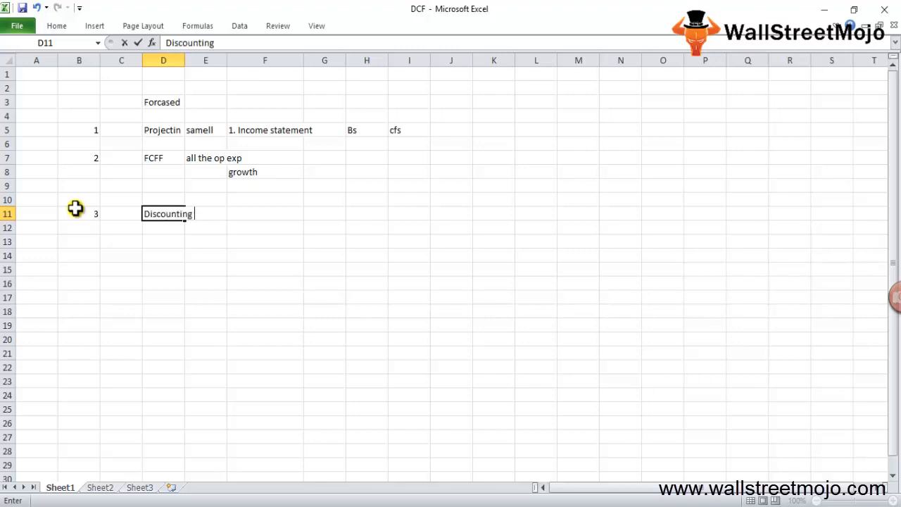
{"action": "type", "text": "rate"}
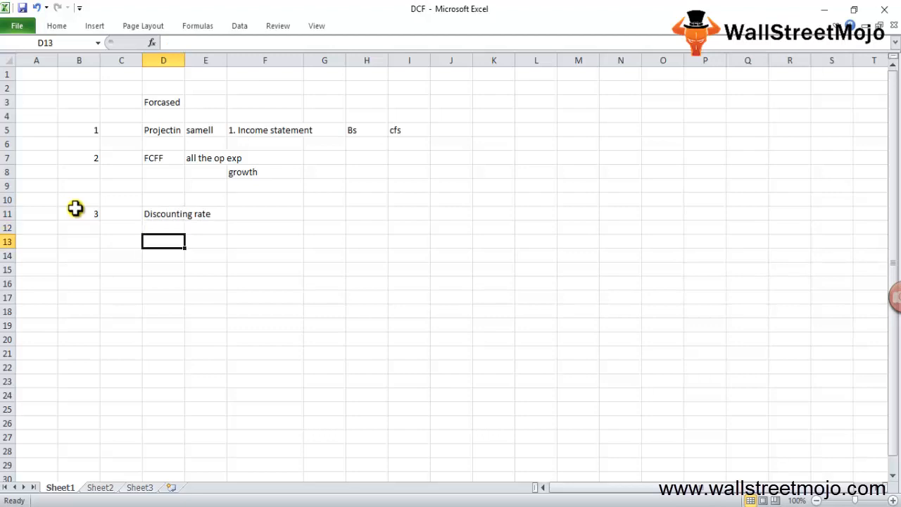
{"action": "left_click", "coordinate": [163, 213]}
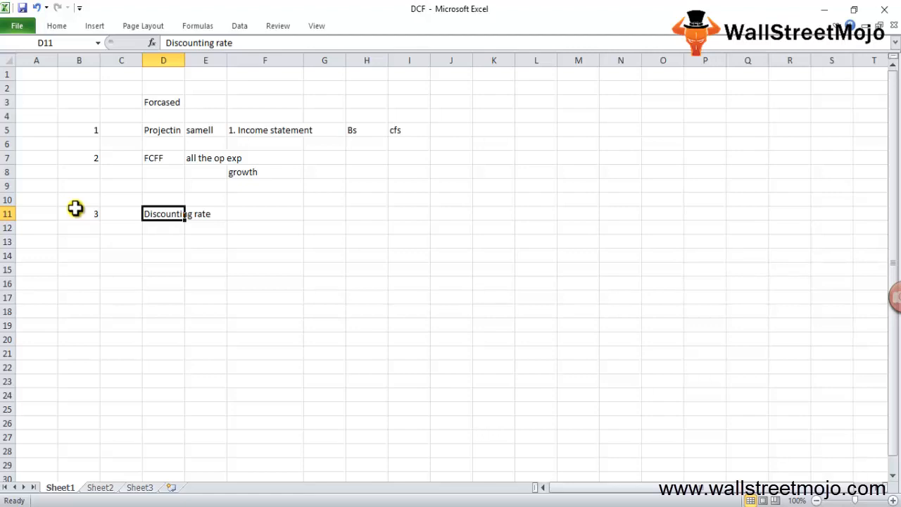
{"action": "left_click", "coordinate": [265, 213]}
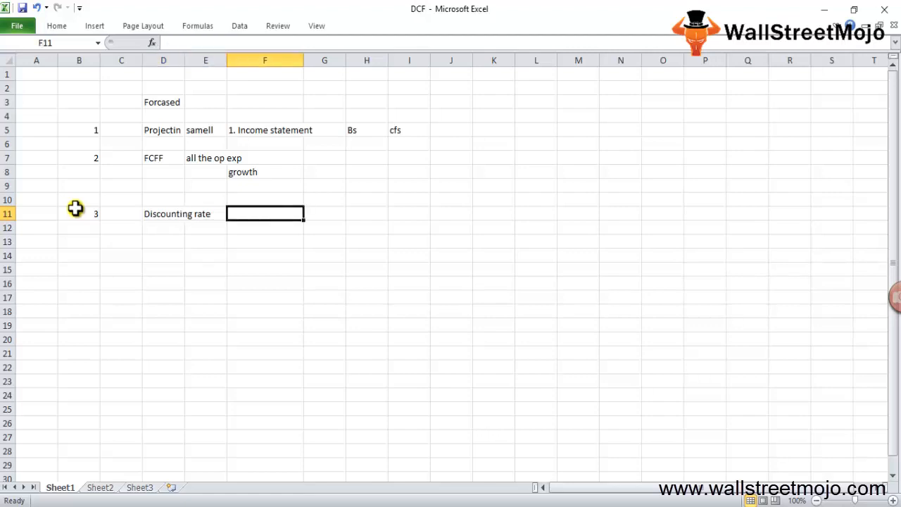
{"action": "type", "text": "Ke"}
{"action": "left_click", "coordinate": [324, 213]}
{"action": "type", "text": "kd"}
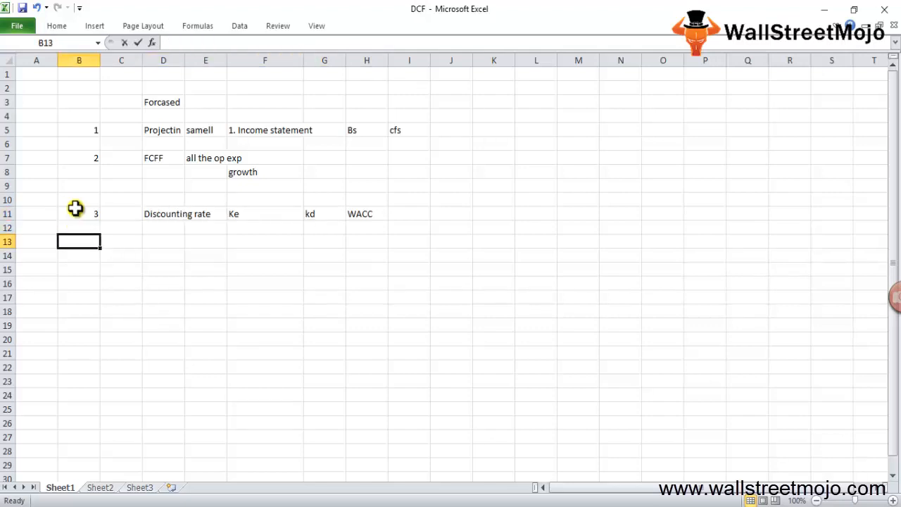
Number row 13 as step 4 and label it 'Terminal value'.
{"action": "type", "text": "4"}
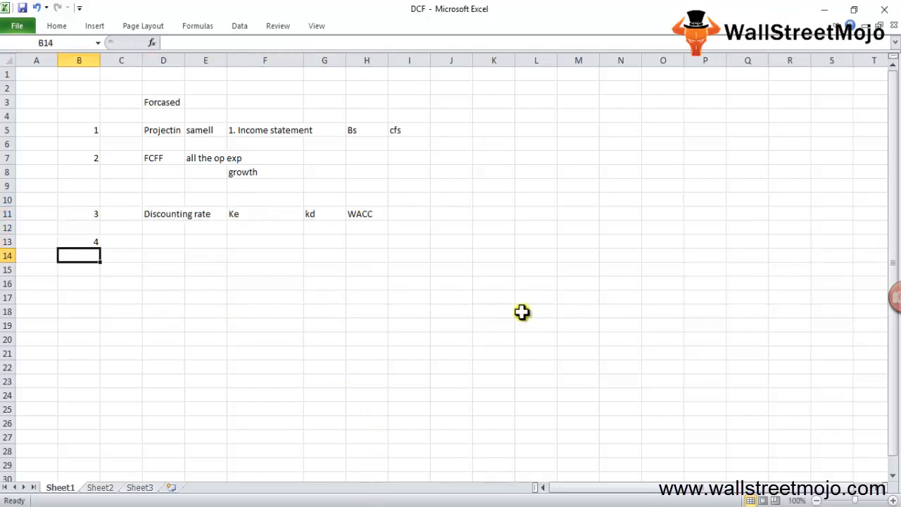
{"action": "type", "text": "Terminal value"}
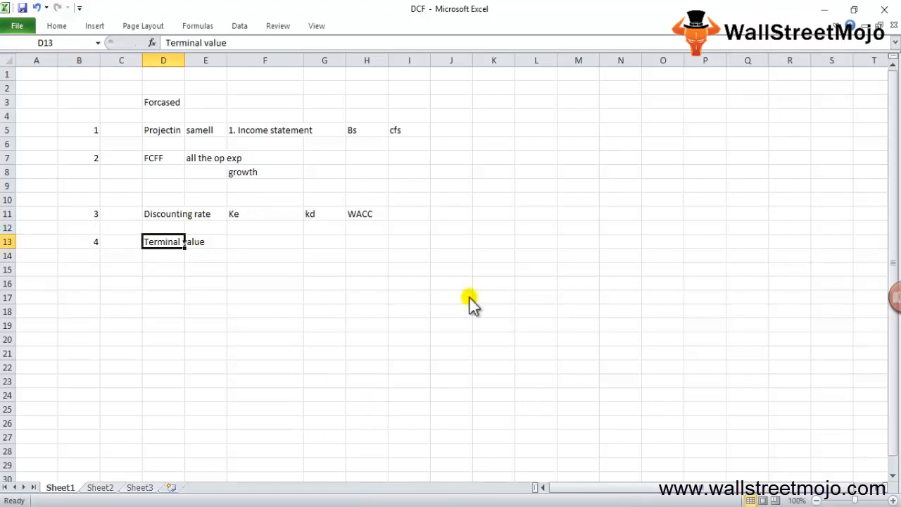
{"action": "mouse_move", "coordinate": [466, 296]}
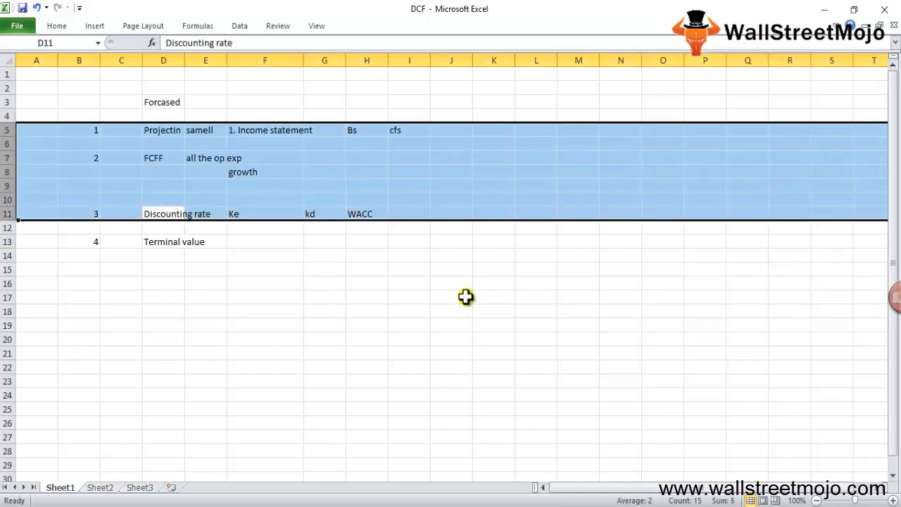
Write the terminal value note 'Final year cf * ( 1+inf g )/ wacc -g'.
{"action": "left_click", "coordinate": [163, 255]}
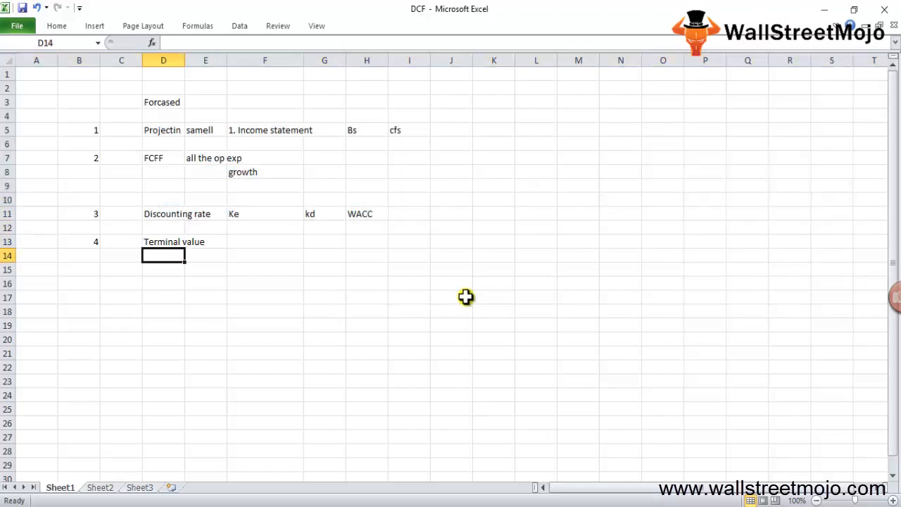
{"action": "left_click", "coordinate": [163, 241]}
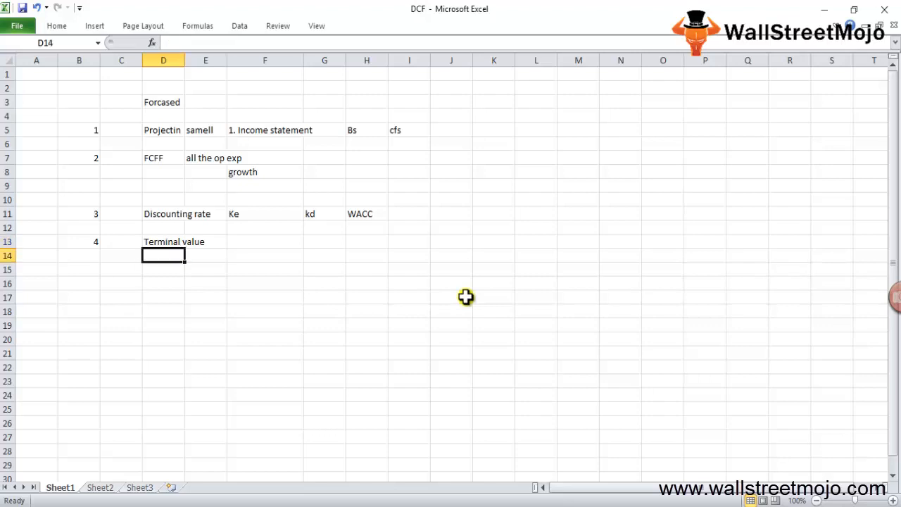
{"action": "left_click", "coordinate": [162, 242]}
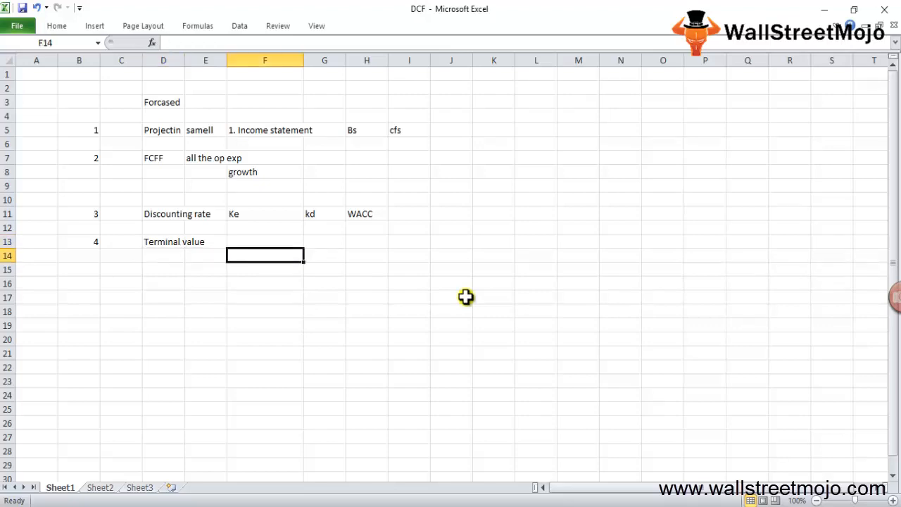
{"action": "type", "text": "Final"}
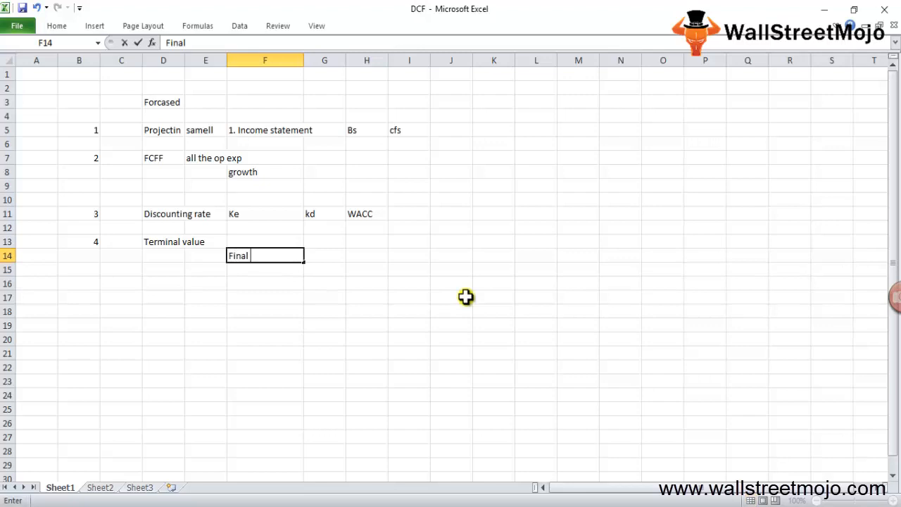
{"action": "type", "text": "year"}
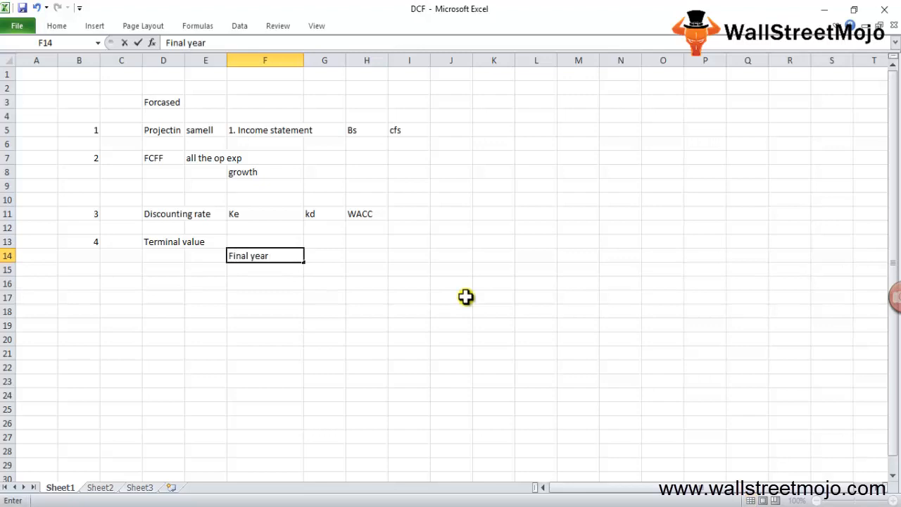
{"action": "type", "text": "cf *"}
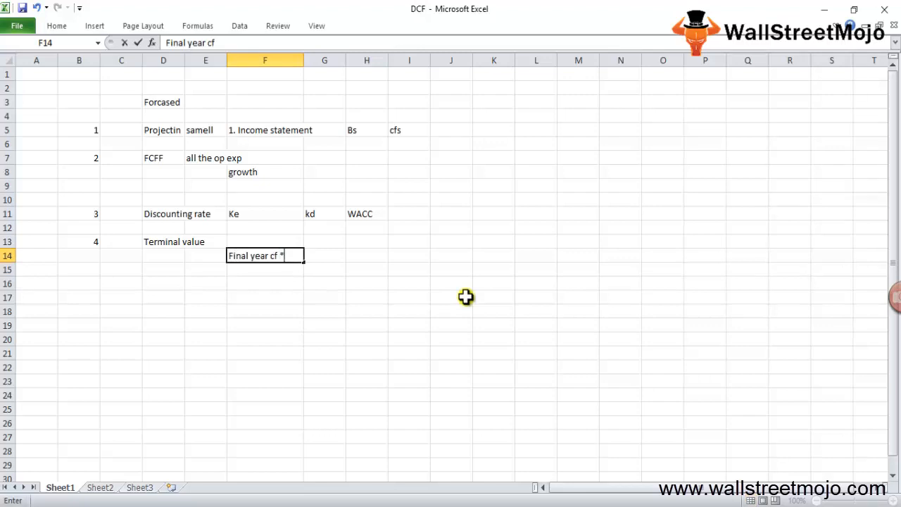
{"action": "type", "text": "( 1+"}
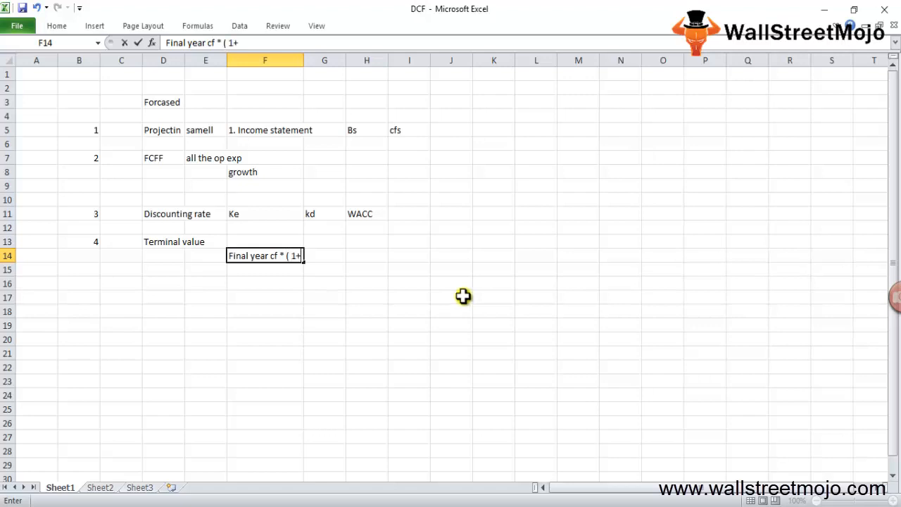
{"action": "type", "text": "inf"}
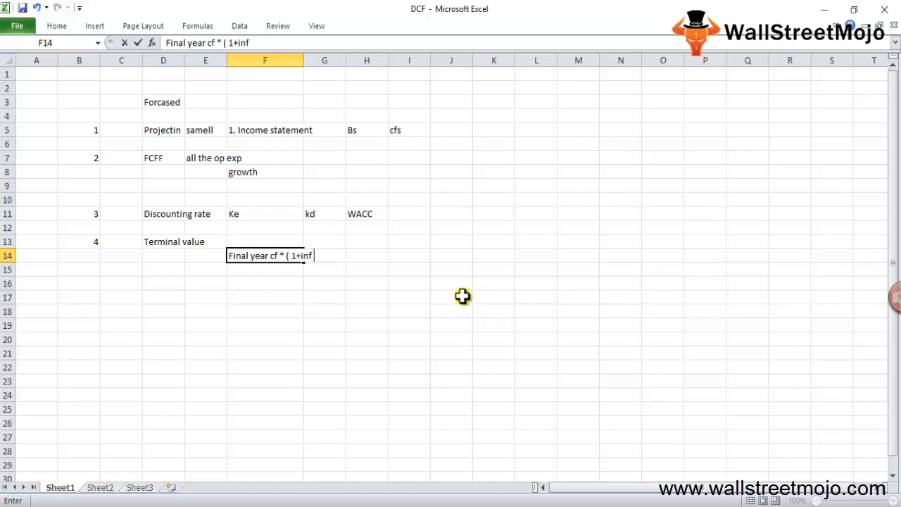
{"action": "type", "text": "g )"}
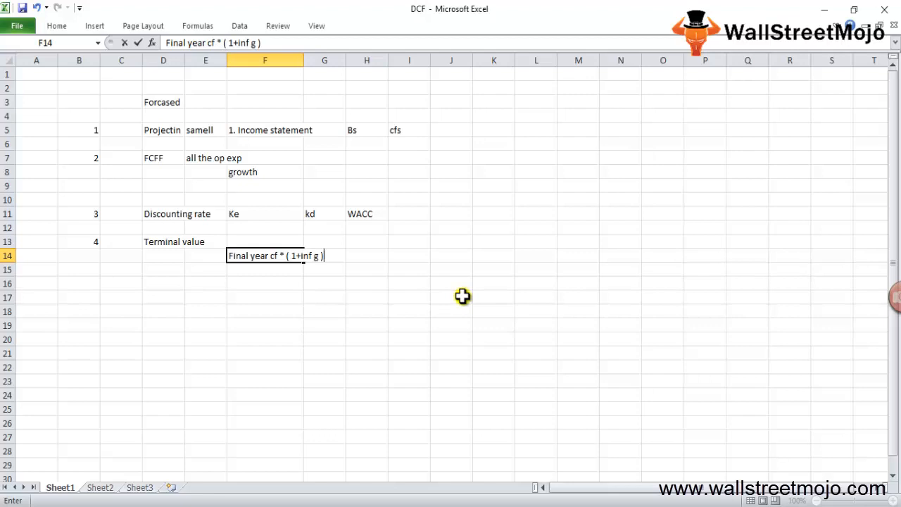
{"action": "type", "text": "/"}
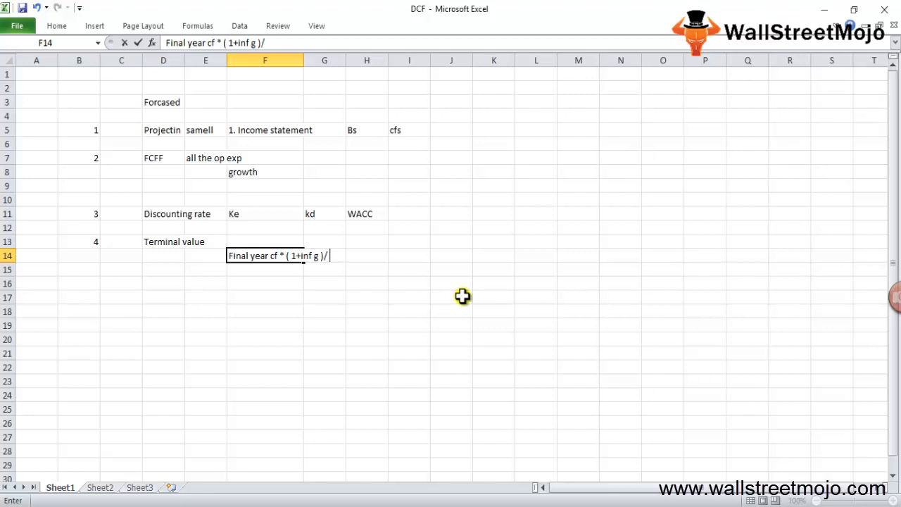
{"action": "type", "text": "w"}
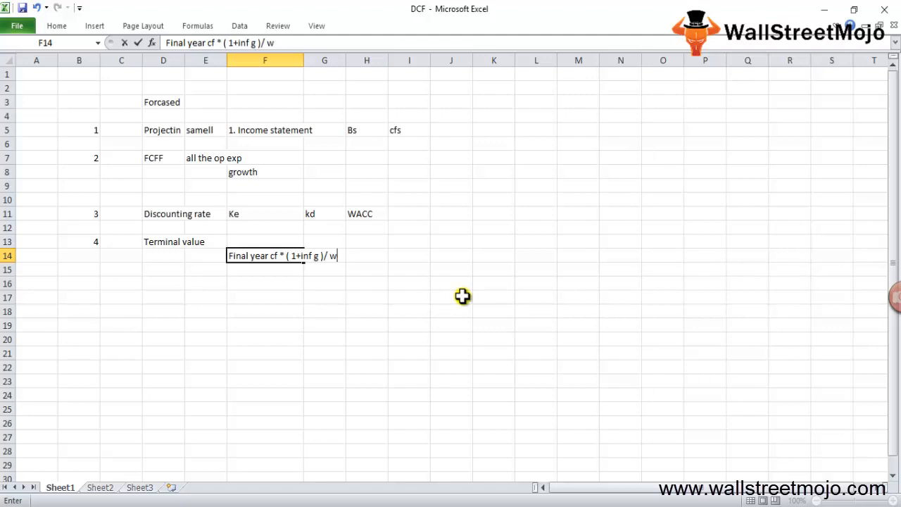
{"action": "type", "text": "acc -g"}
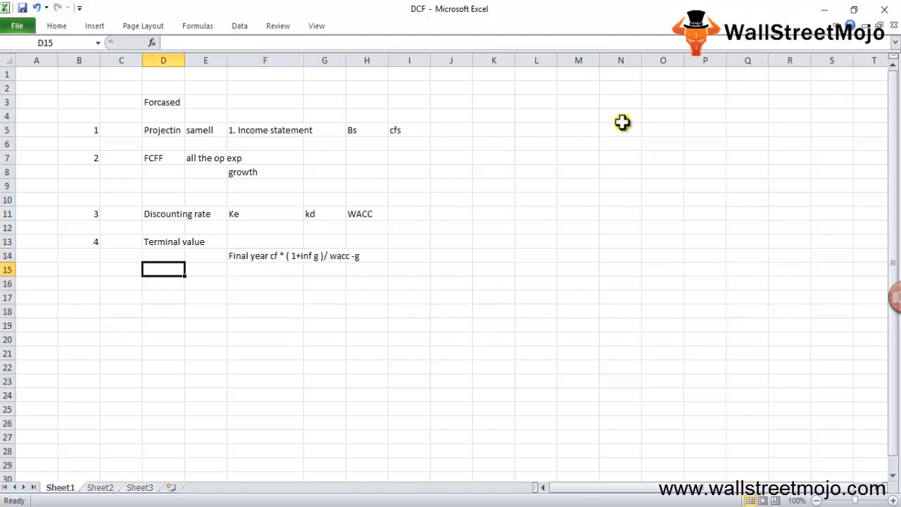
{"action": "left_click", "coordinate": [79, 296]}
{"action": "type", "text": "5"}
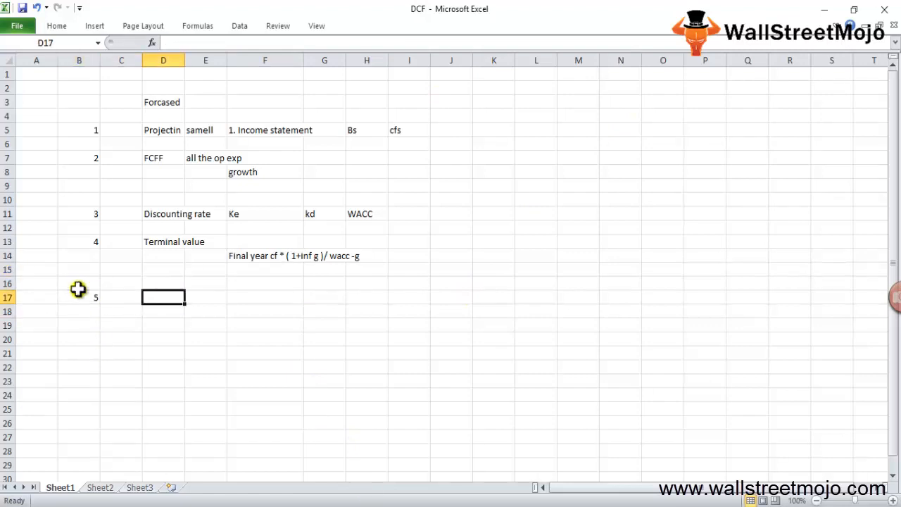
Label step 5 as 'PV calculation' in D17.
{"action": "type", "text": "P"}
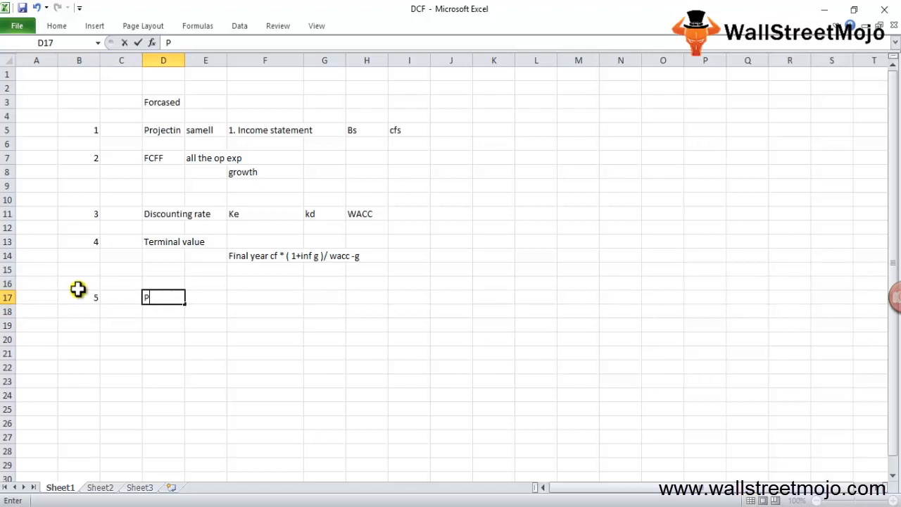
{"action": "type", "text": "V calcula"}
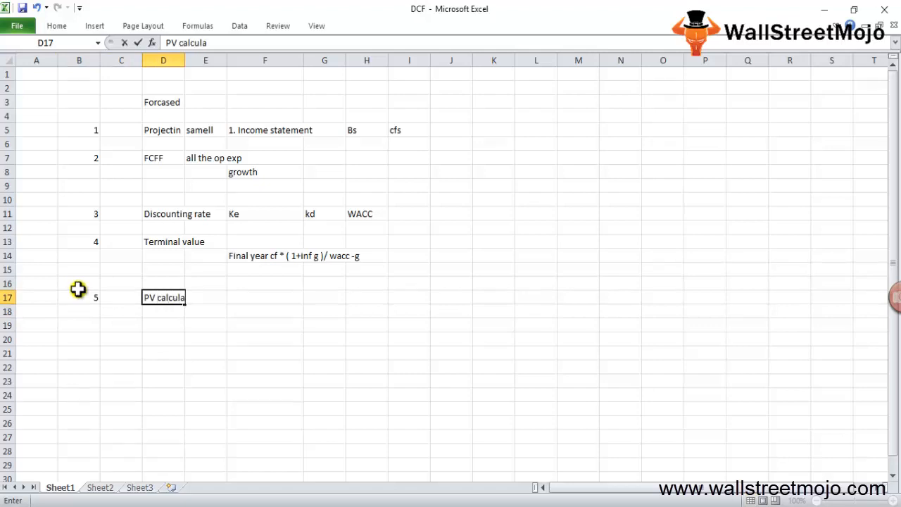
{"action": "type", "text": "tion"}
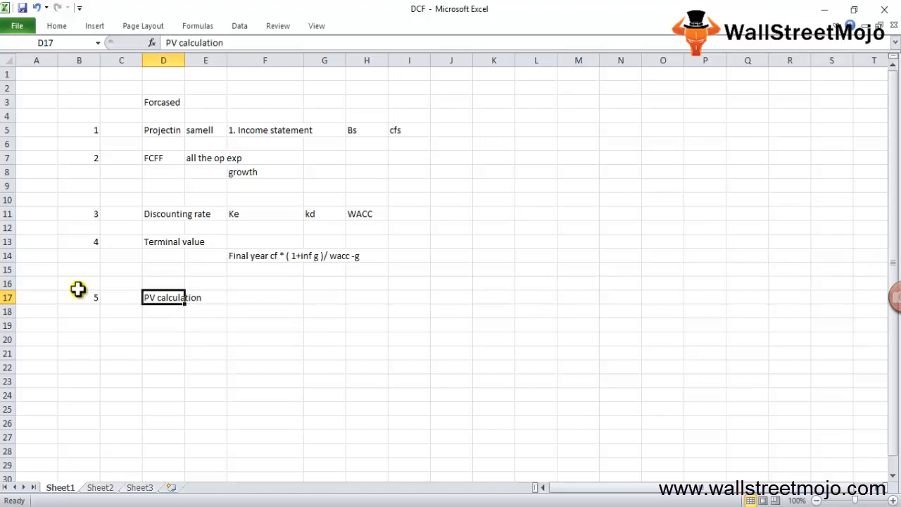
Add 'NPV' and 'XNPV' beside the heading, with 'Explicit period' in F19.
{"action": "left_click", "coordinate": [264, 297]}
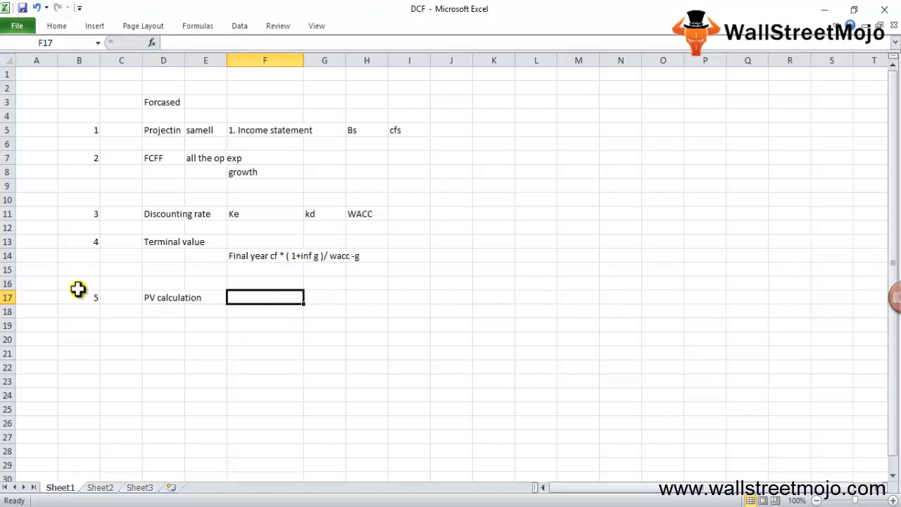
{"action": "type", "text": "NPV"}
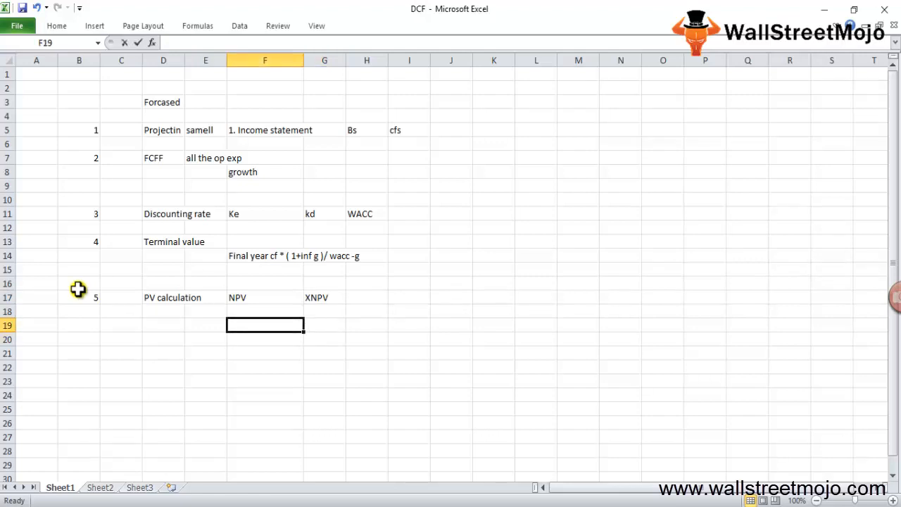
{"action": "type", "text": "Explicit pe"}
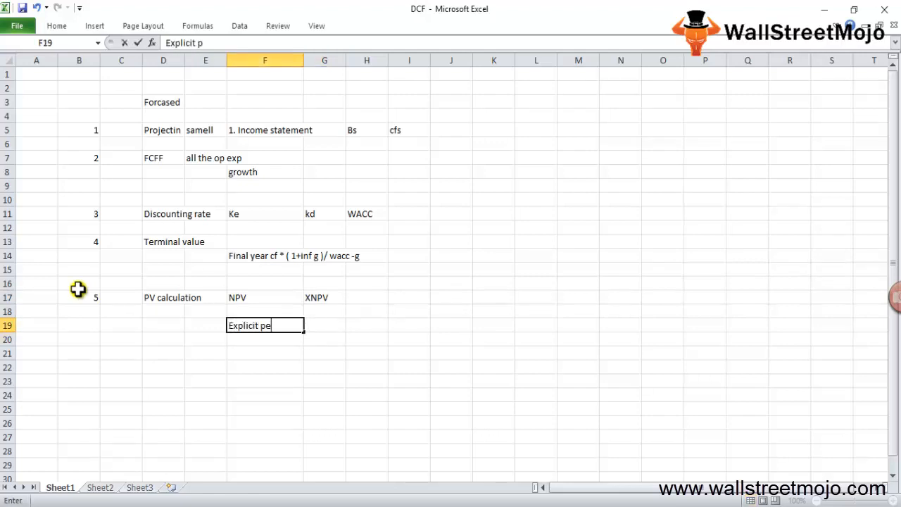
{"action": "type", "text": "rs"}
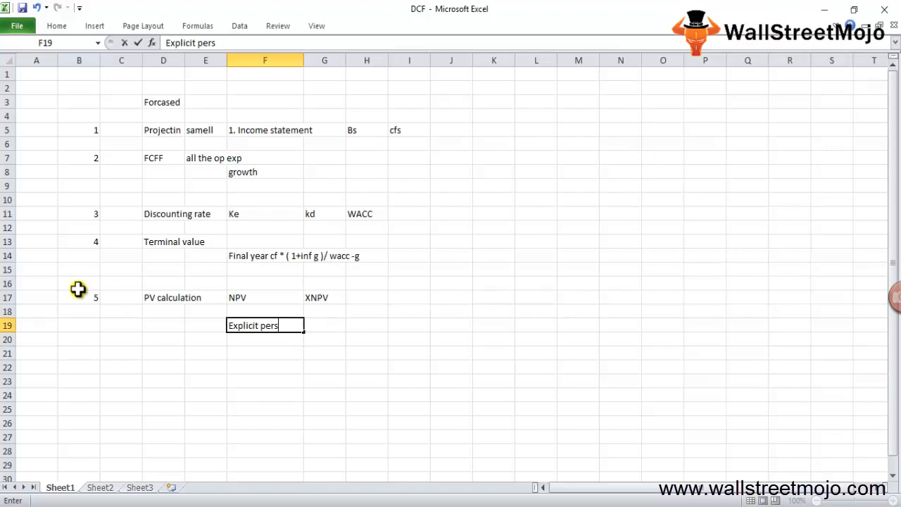
{"action": "type", "text": "iod"}
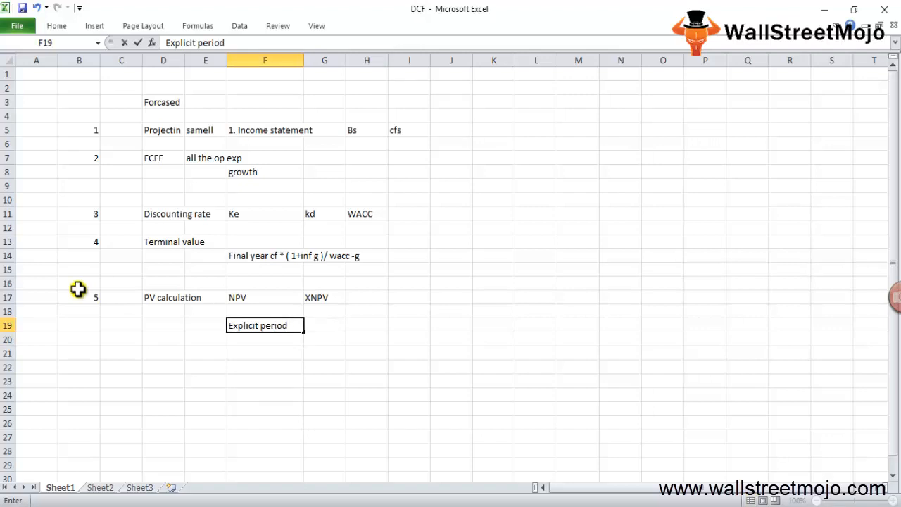
{"action": "left_click", "coordinate": [367, 325]}
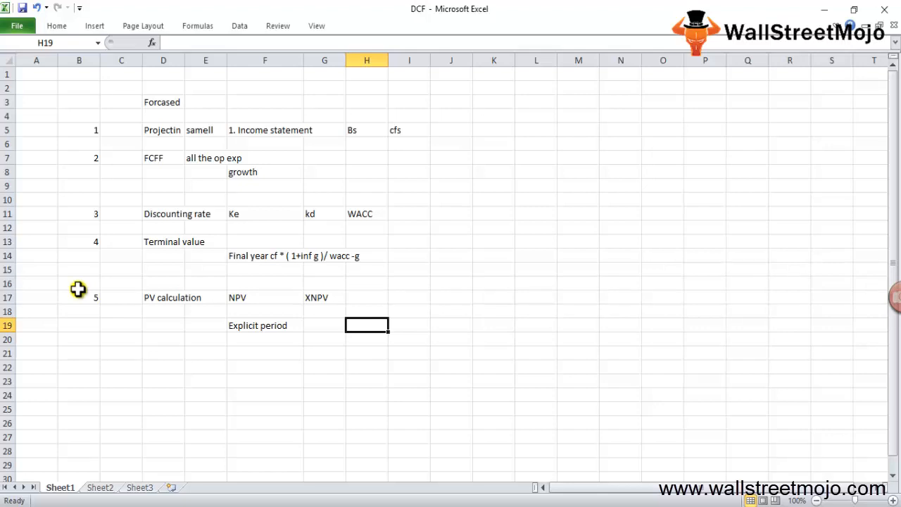
{"action": "mouse_move", "coordinate": [185, 318]}
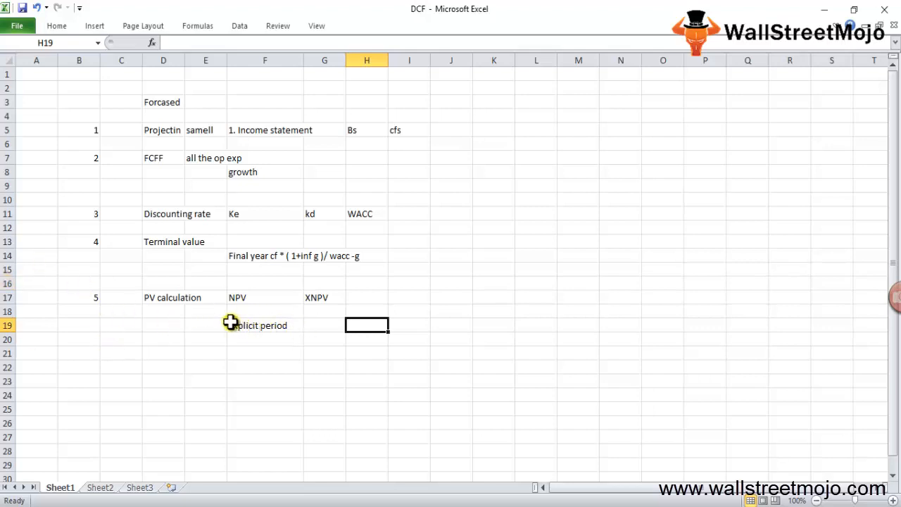
Number step 6 and label it 'Adjustements' in D21.
{"action": "left_click", "coordinate": [79, 352]}
{"action": "type", "text": "6"}
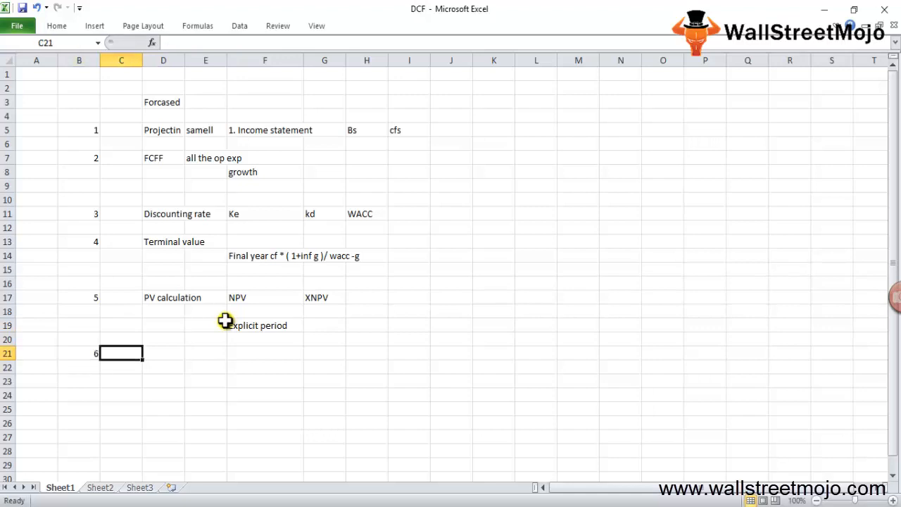
{"action": "type", "text": "Adjus"}
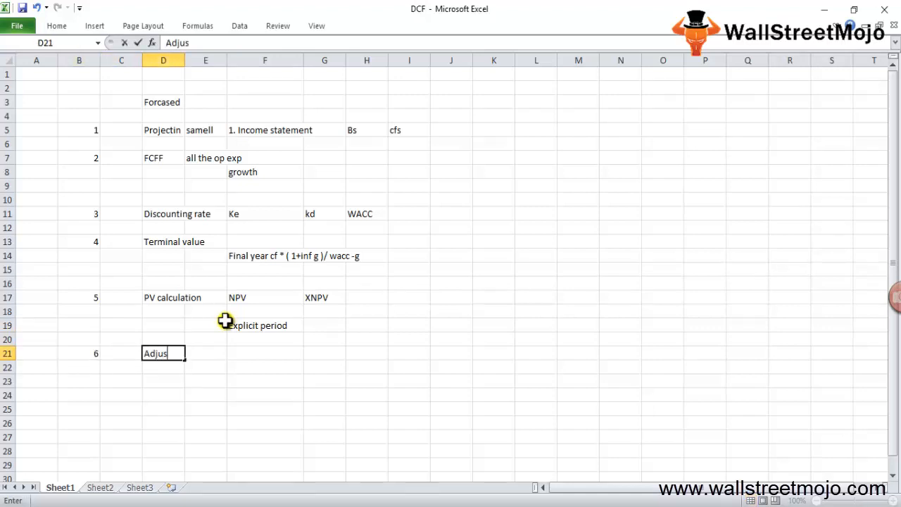
{"action": "type", "text": "tements"}
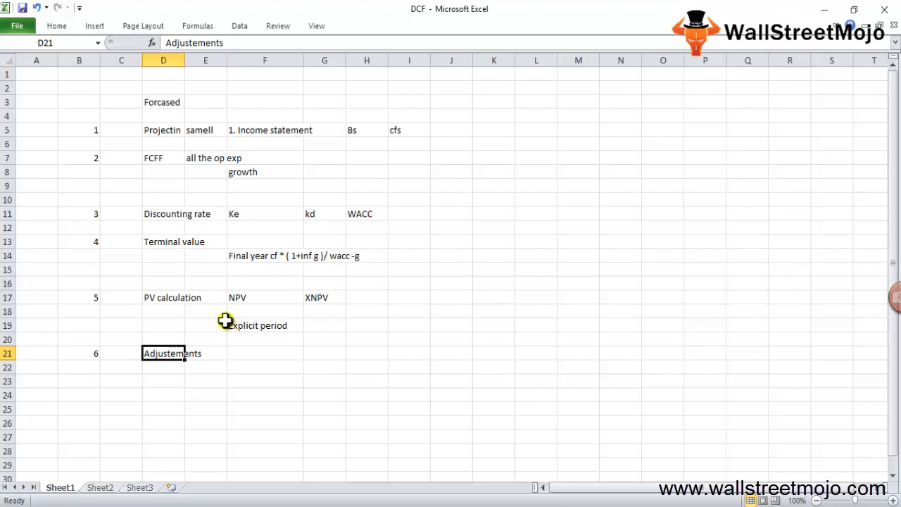
Note 'non core' and 'EV' beside Adjustements, then number step 7 in B23.
{"action": "left_click", "coordinate": [324, 353]}
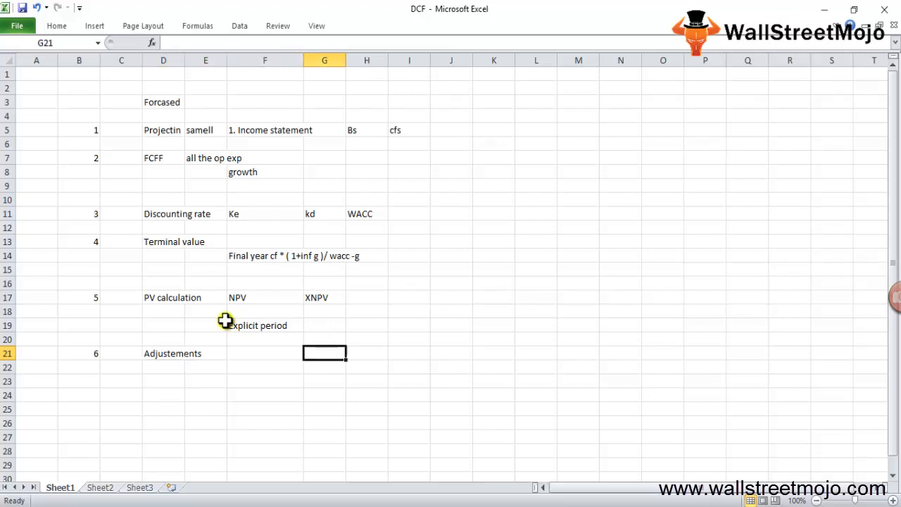
{"action": "type", "text": "nonc"}
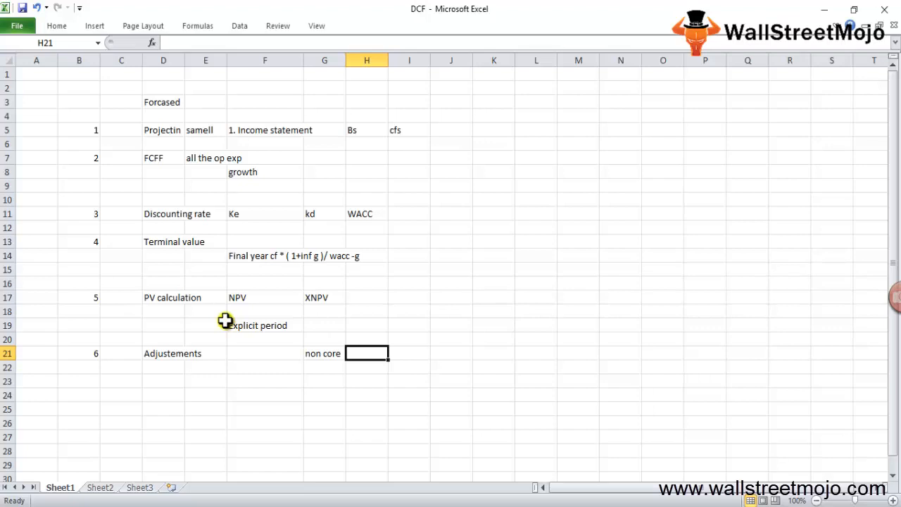
{"action": "left_click", "coordinate": [8, 353]}
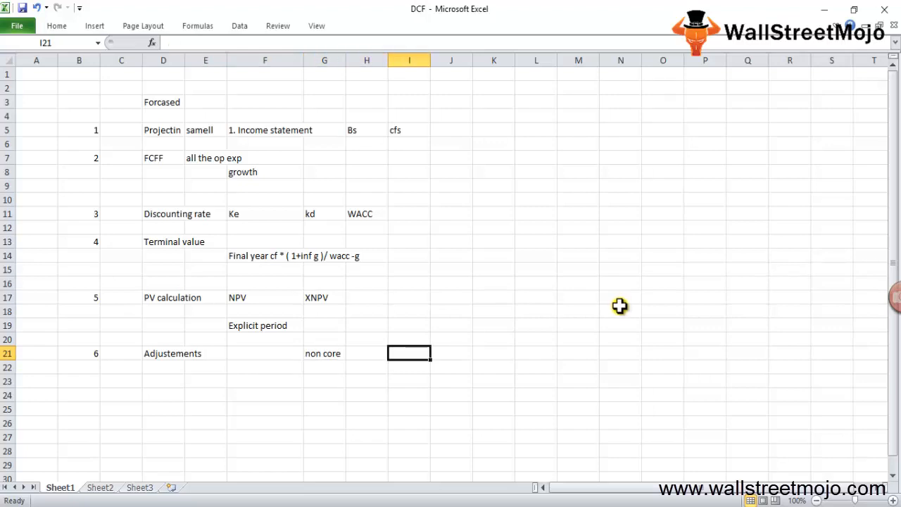
{"action": "type", "text": "EV"}
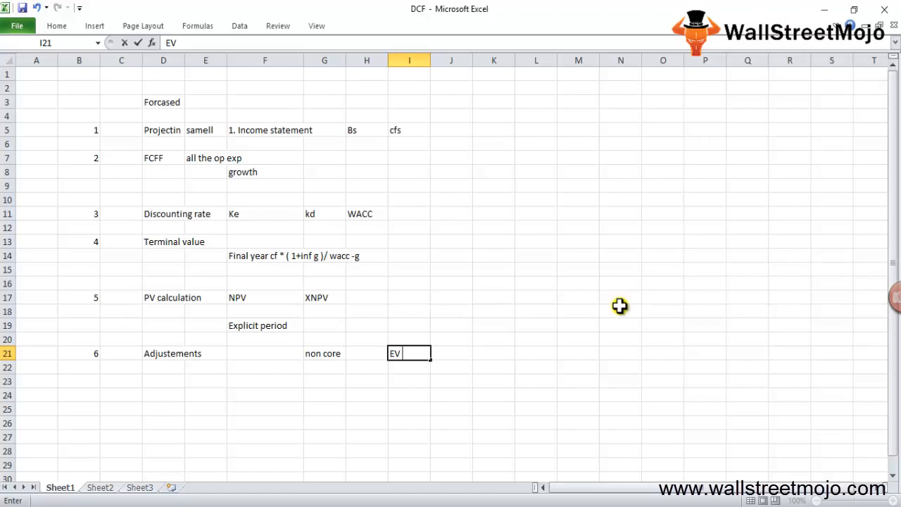
{"action": "left_click", "coordinate": [264, 353]}
{"action": "type", "text": "7"}
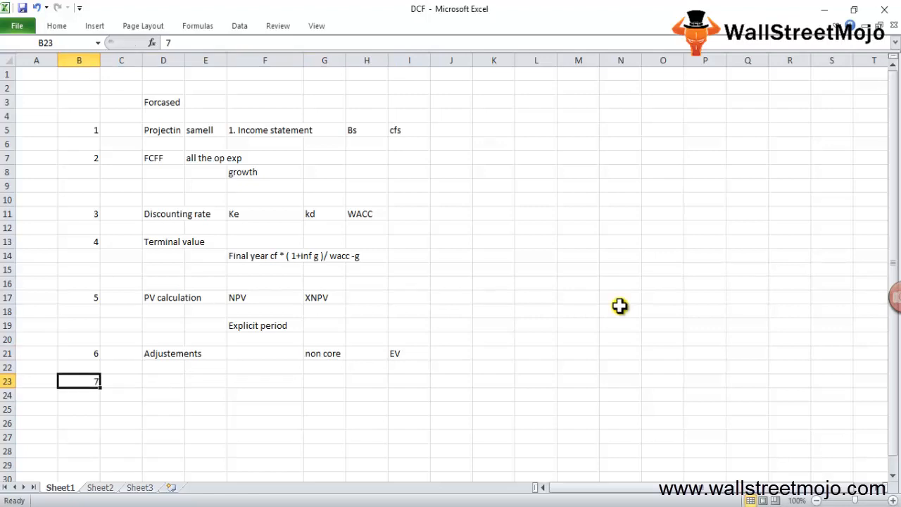
Enter 'Sensitivity' in D23, 'Assumptions' in F23, 'Infinite G' in F25, 'Changes in WACC' in G25.
{"action": "type", "text": "Sensitivit"}
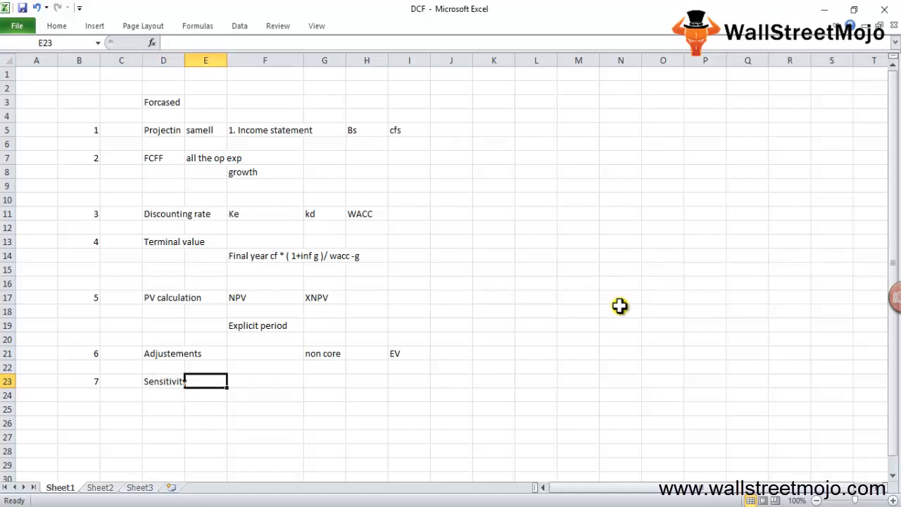
{"action": "type", "text": "Assumptions"}
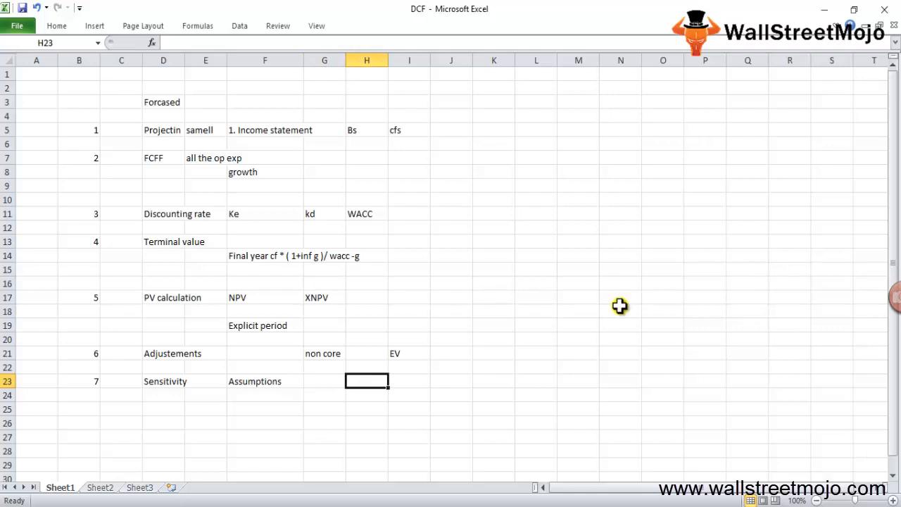
{"action": "type", "text": "Inf"}
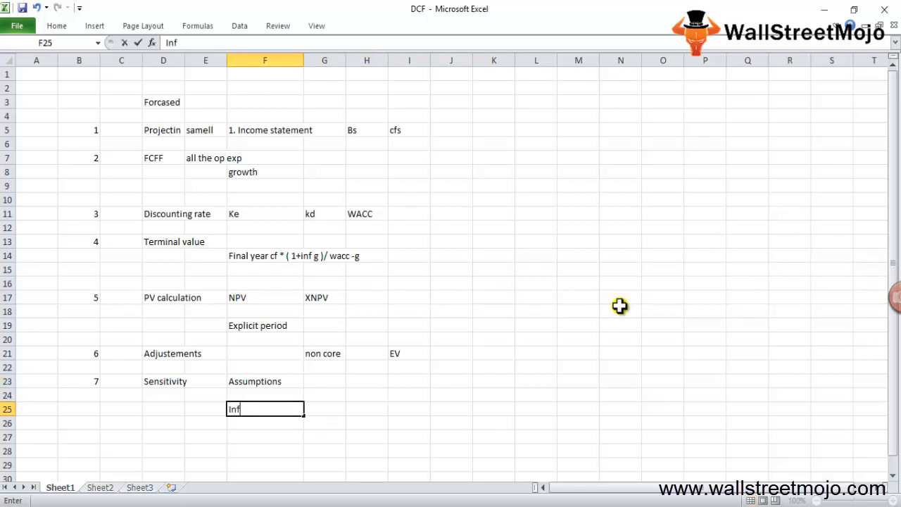
{"action": "type", "text": "initre"}
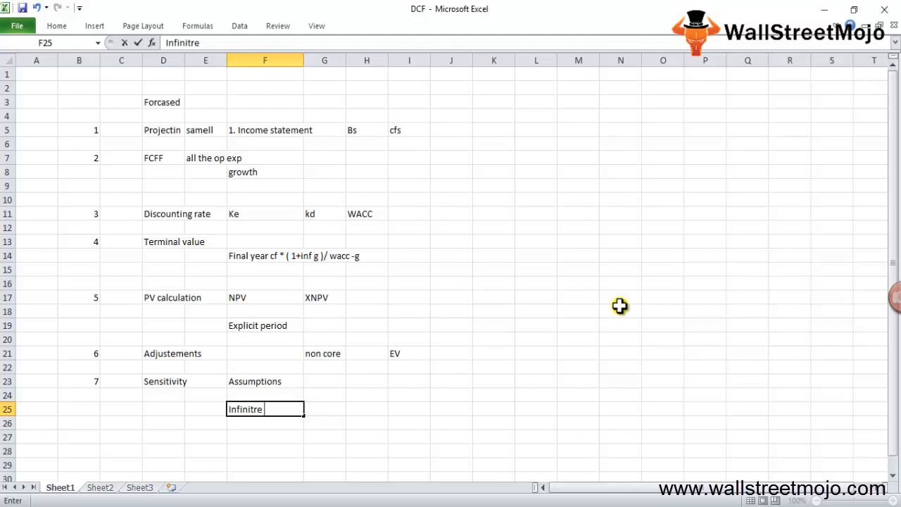
{"action": "type", "text": "Infinite G"}
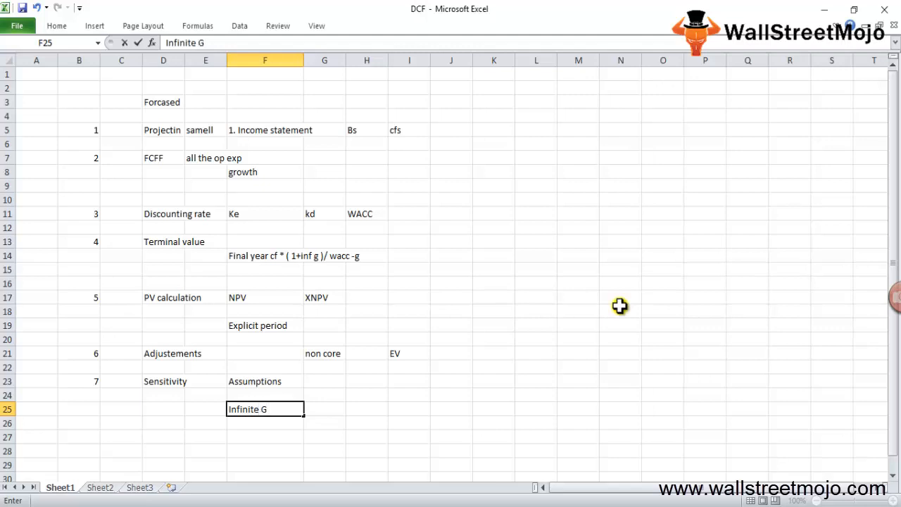
{"action": "type", "text": "Changes in WACC"}
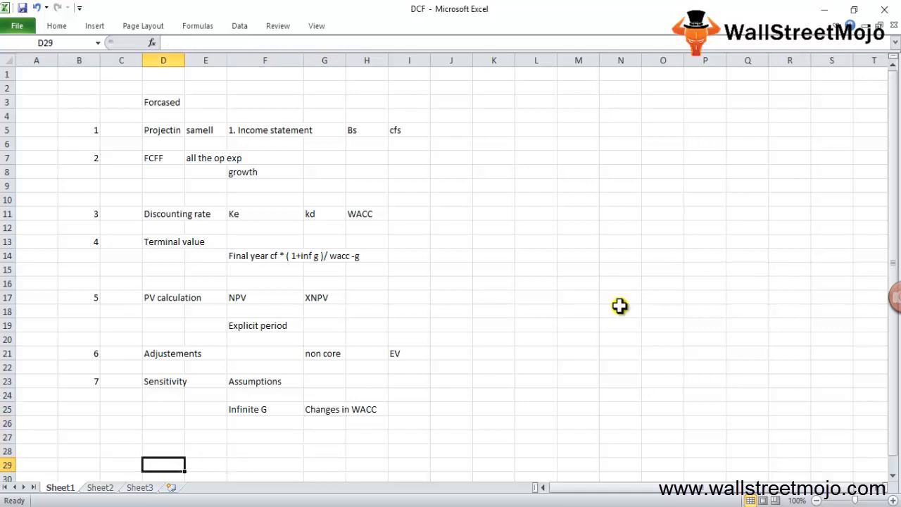
{"action": "left_click", "coordinate": [7, 60]}
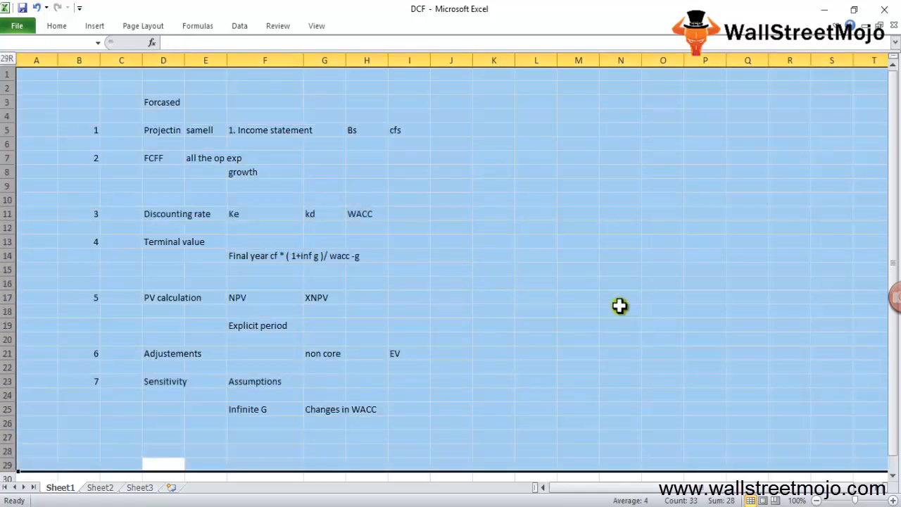
{"action": "left_click", "coordinate": [163, 463]}
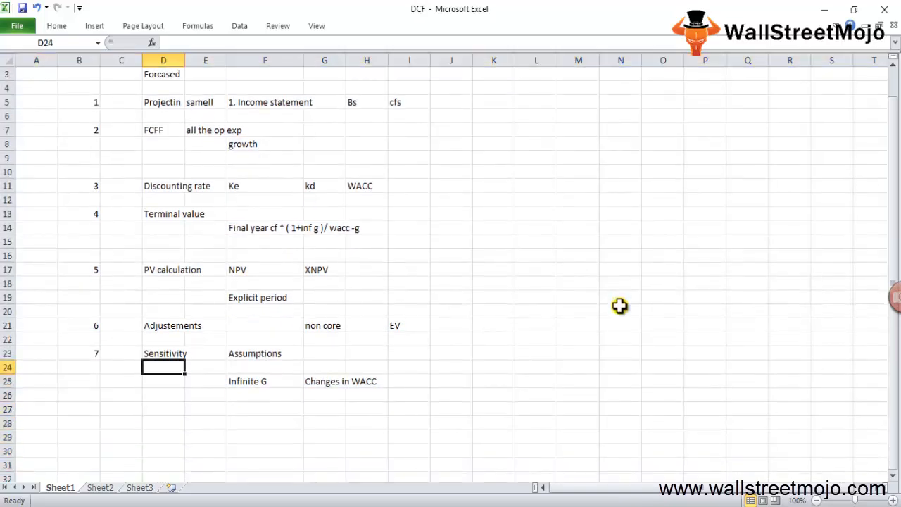
{"action": "left_click", "coordinate": [162, 185]}
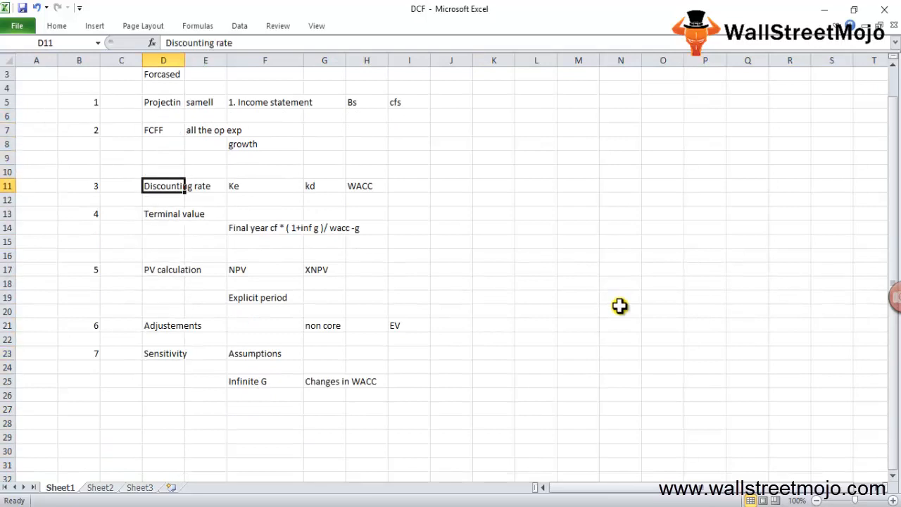
{"action": "left_click", "coordinate": [7, 185]}
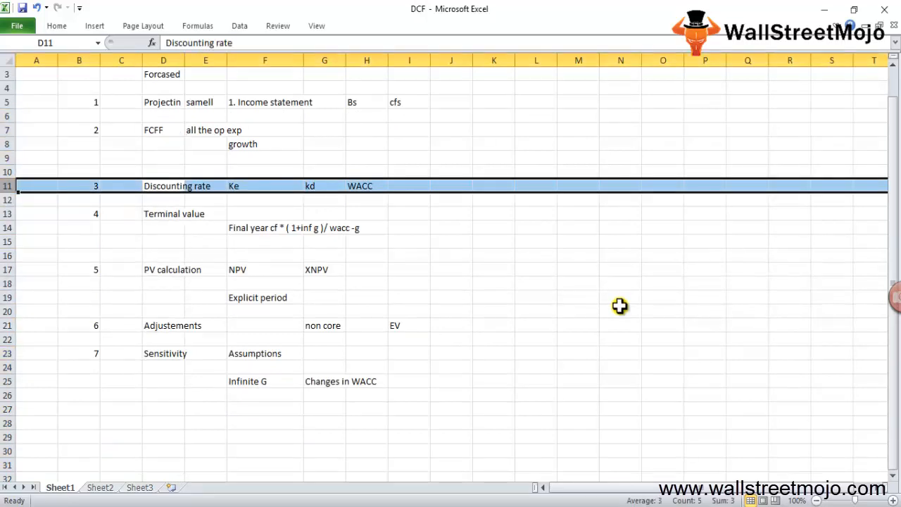